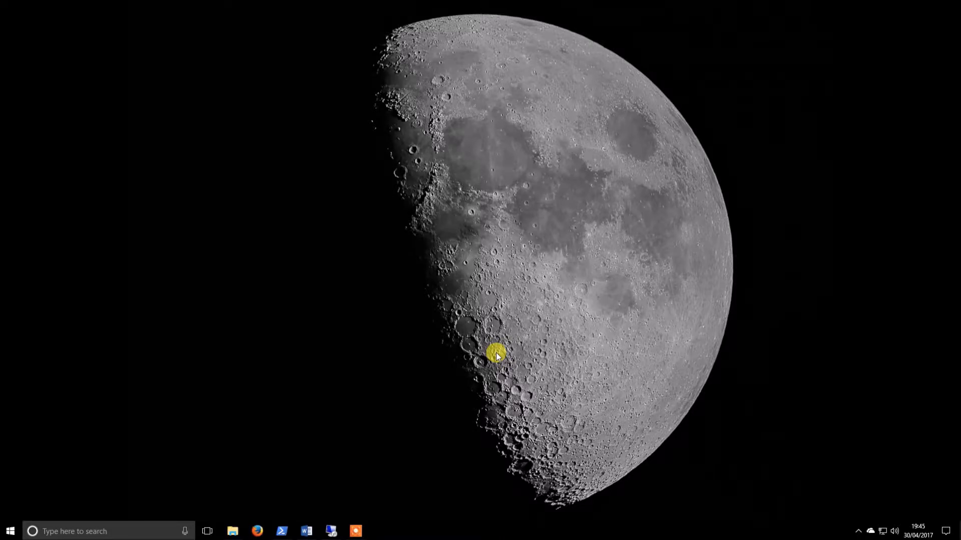
{"action": "mouse_move", "coordinate": [257, 132]}
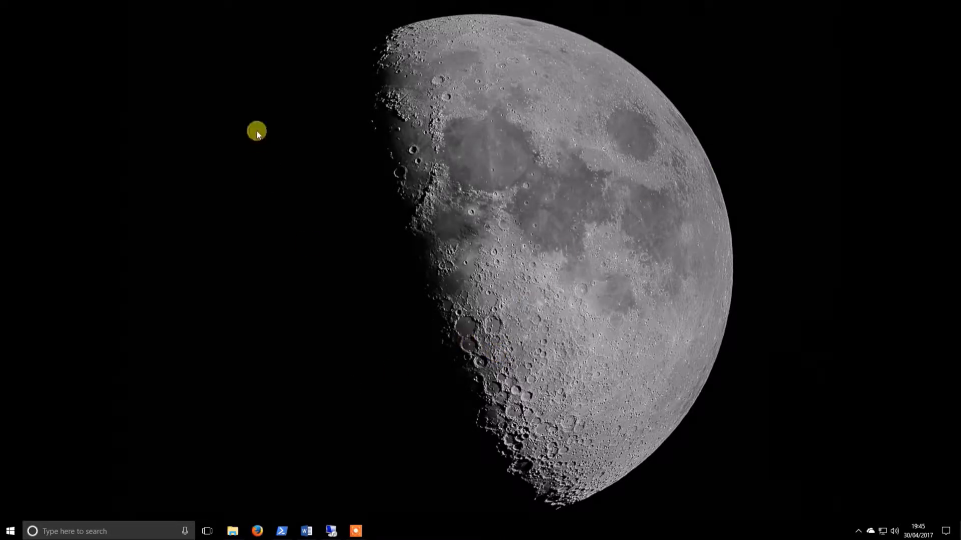
{"action": "mouse_move", "coordinate": [171, 110]}
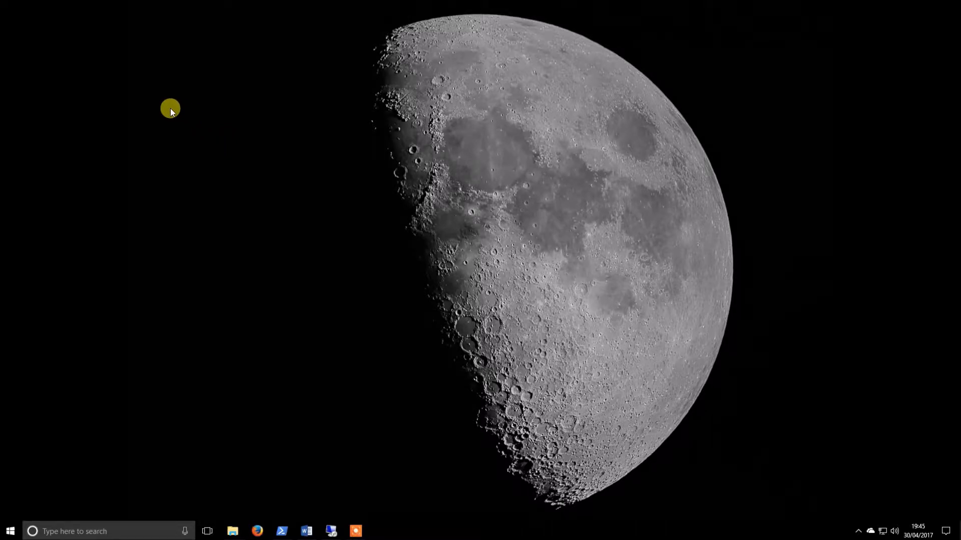
{"action": "mouse_move", "coordinate": [122, 101]}
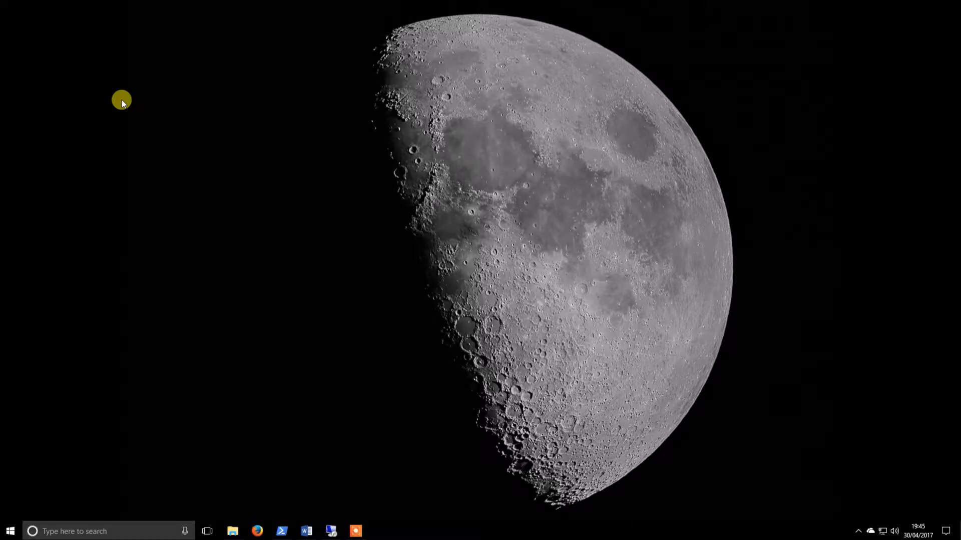
{"action": "mouse_move", "coordinate": [148, 92]}
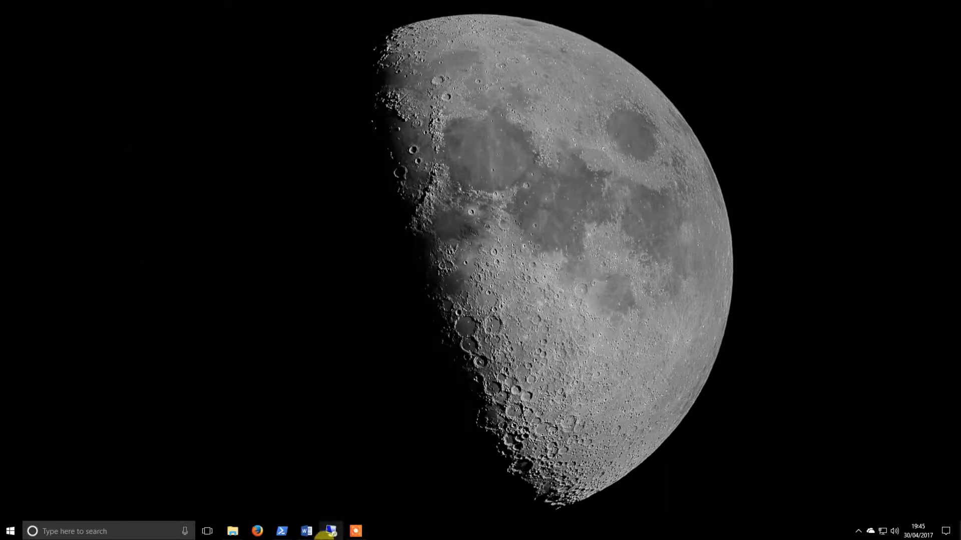
- Bring the Word article forward at the unity gain values for 12-, 14- and 16-bit sensors
{"action": "left_click", "coordinate": [306, 531]}
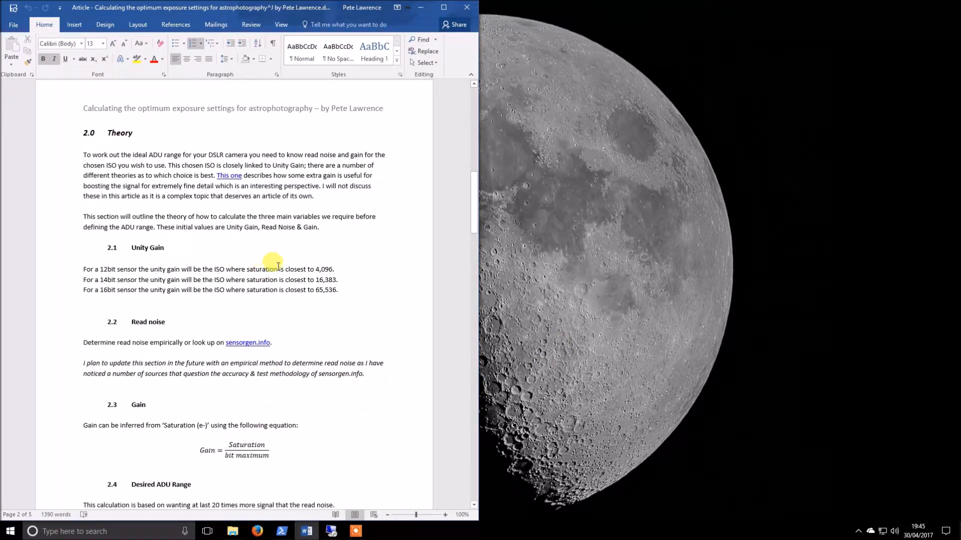
{"action": "mouse_move", "coordinate": [347, 302]}
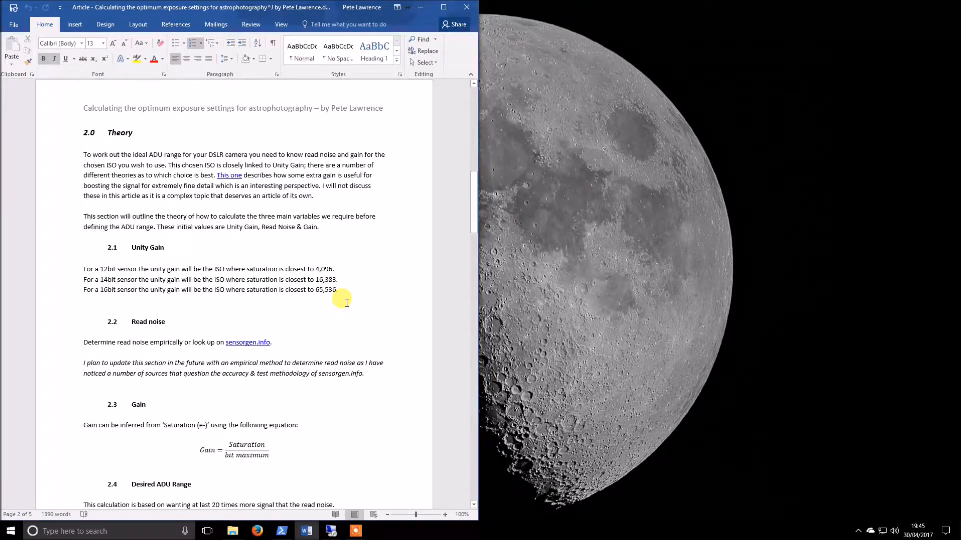
{"action": "mouse_move", "coordinate": [138, 247]}
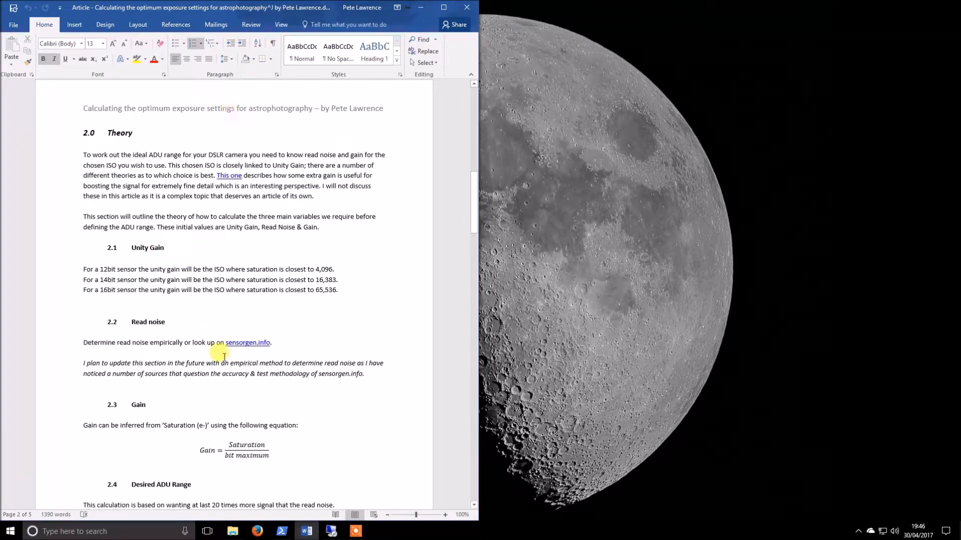
{"action": "double_click", "coordinate": [105, 269]}
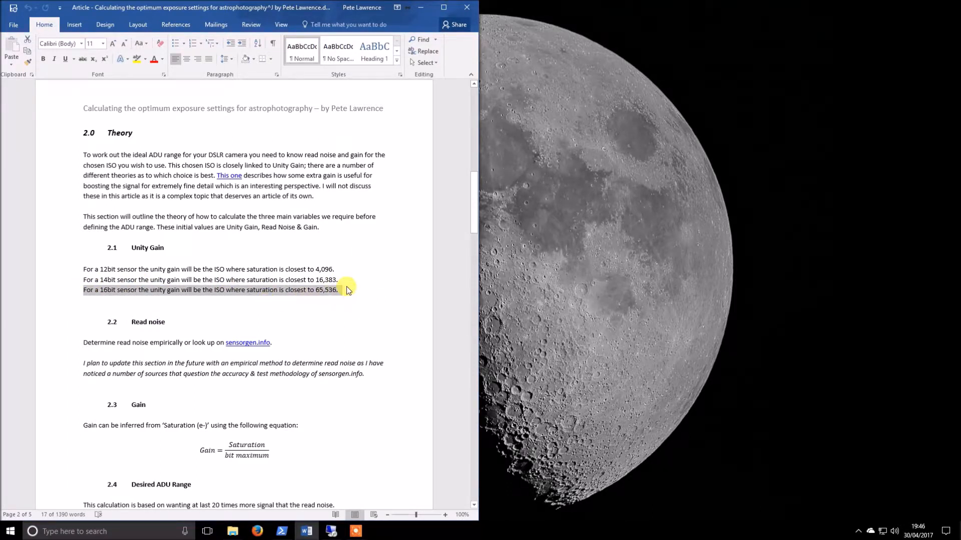
{"action": "left_click", "coordinate": [343, 337]}
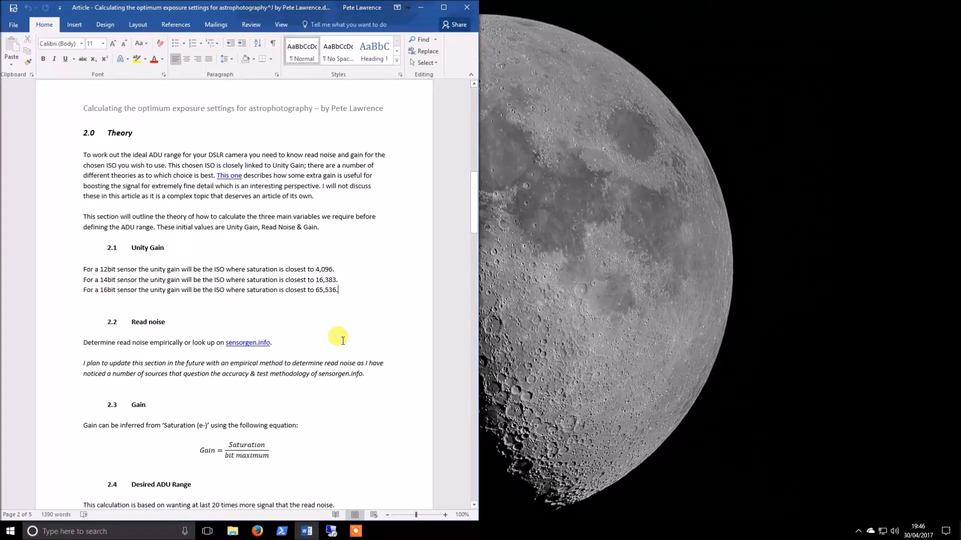
{"action": "mouse_move", "coordinate": [437, 91]}
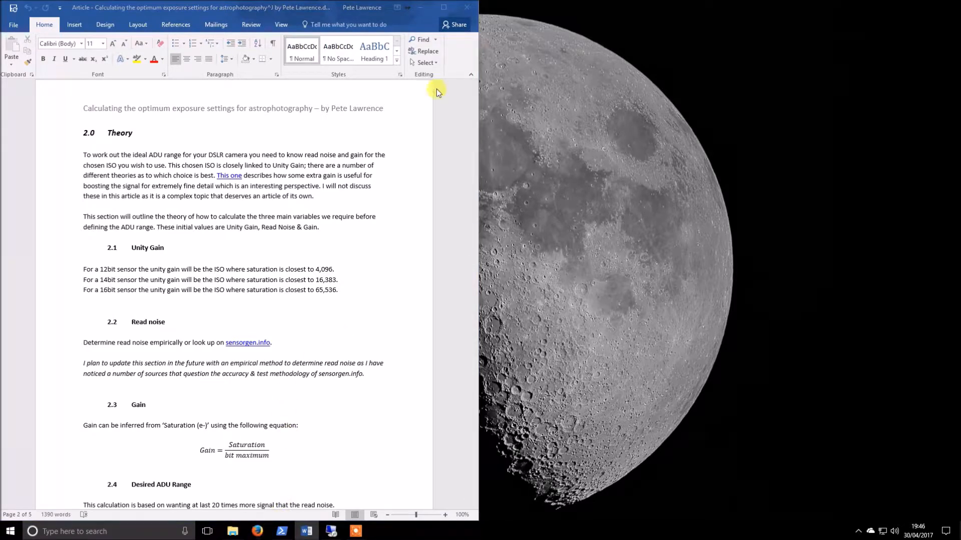
- Run a Google search for "sensorgen 40d" in Firefox
{"action": "left_click", "coordinate": [257, 531]}
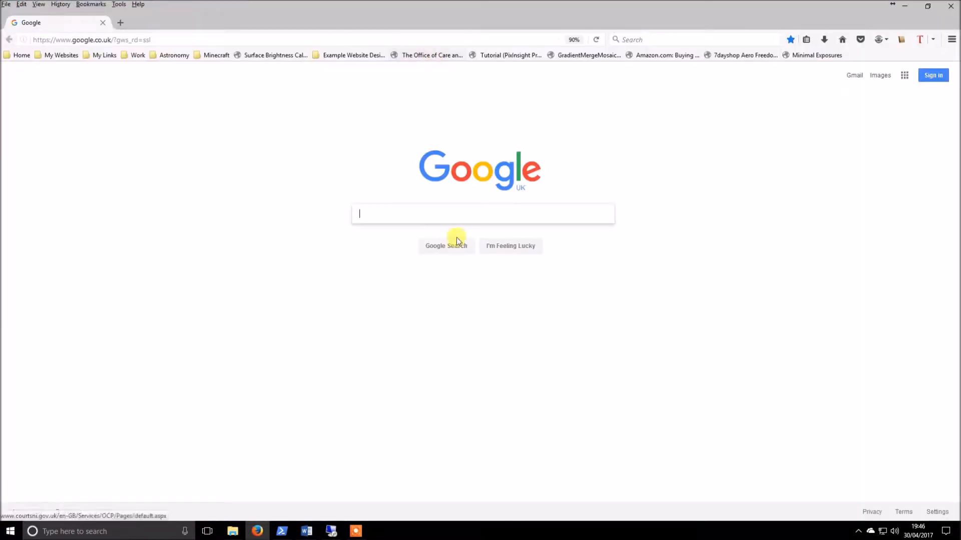
{"action": "type", "text": "sens"}
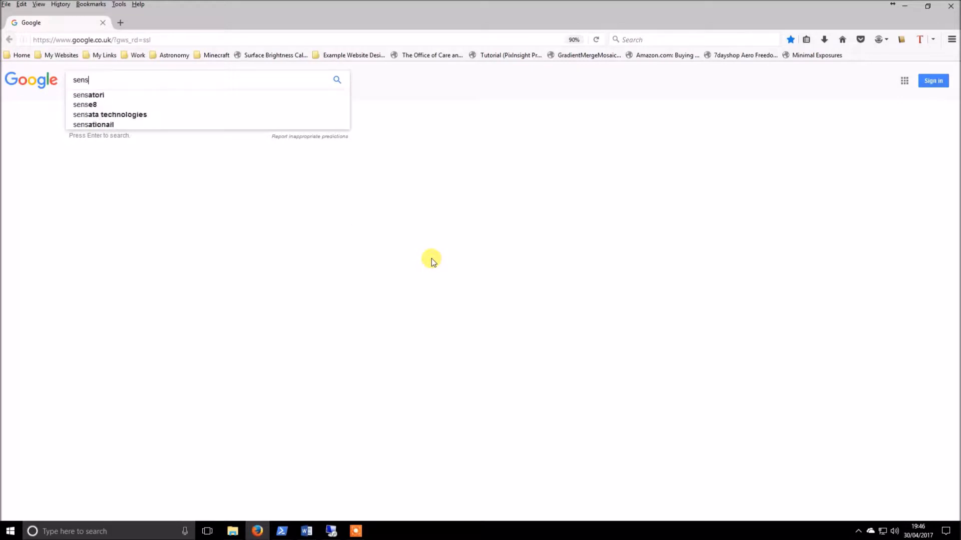
{"action": "type", "text": "rogen 40d"}
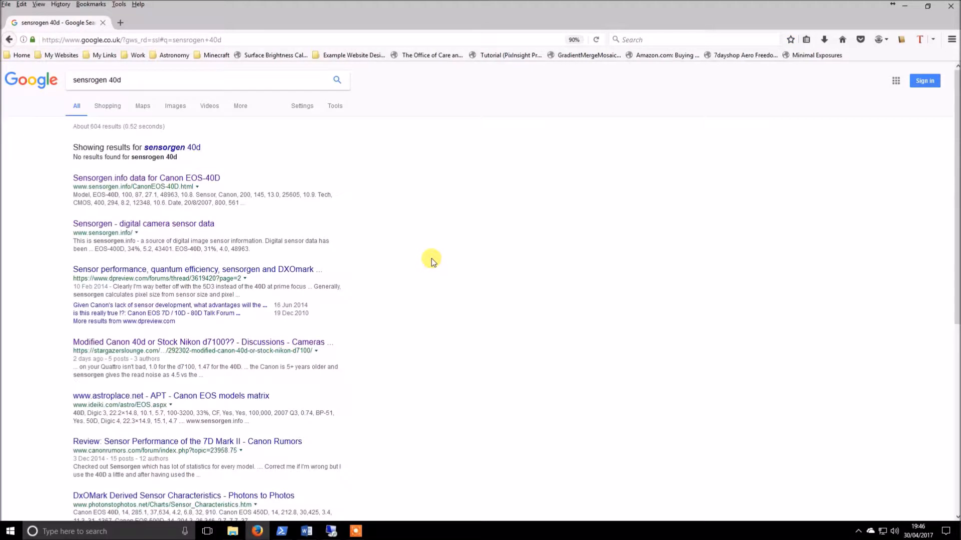
- Open the sensorgen.info Canon EOS-40D page and mark the ISO 400 read noise 8.2 value
{"action": "left_click", "coordinate": [146, 178]}
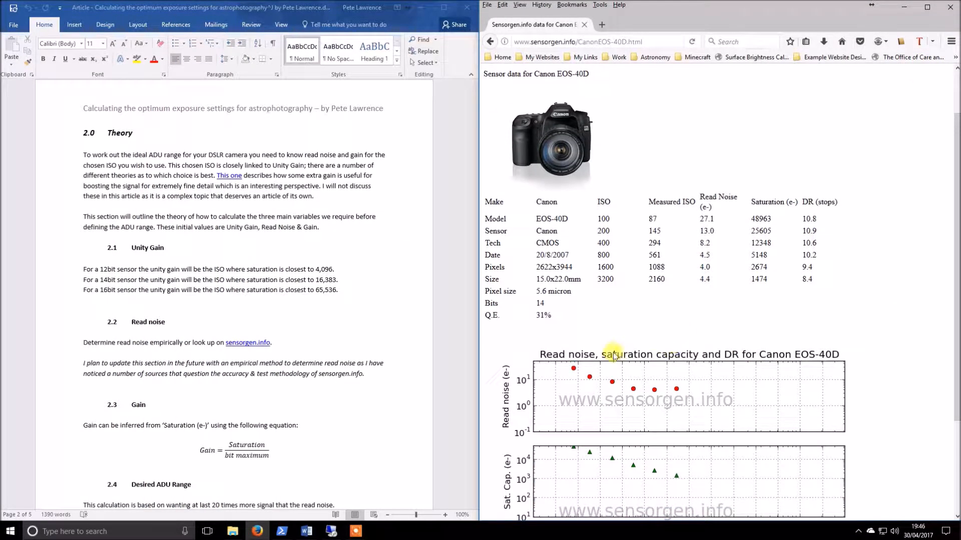
{"action": "mouse_move", "coordinate": [851, 274]}
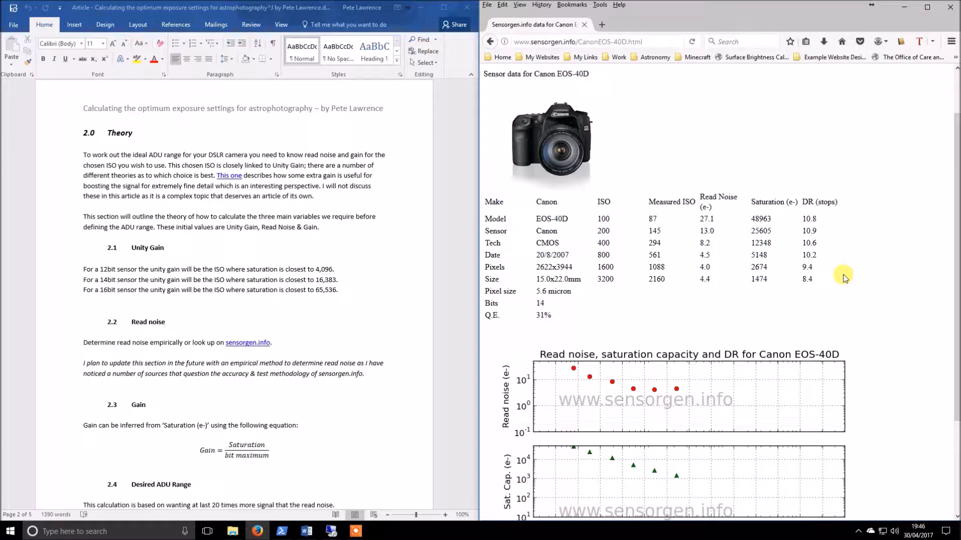
{"action": "mouse_move", "coordinate": [751, 216]}
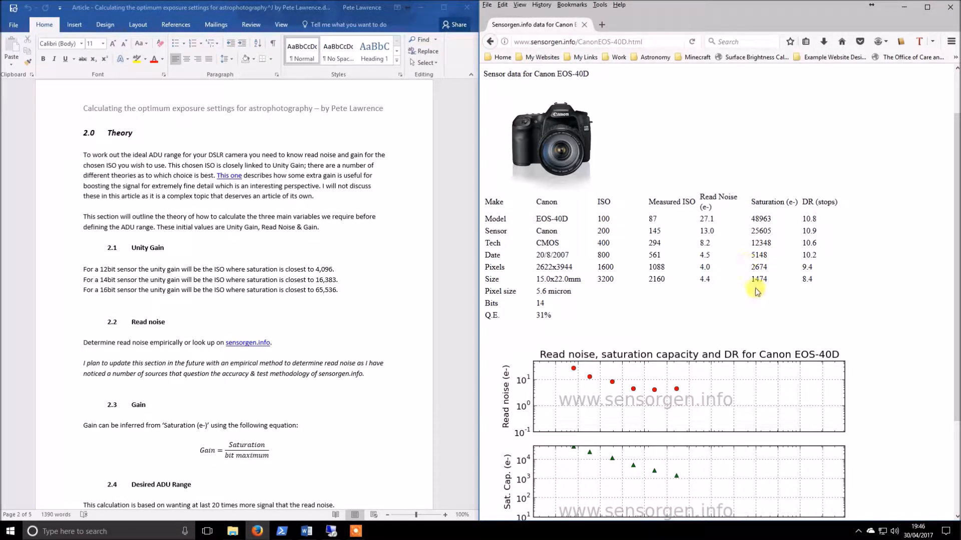
{"action": "mouse_move", "coordinate": [700, 248]}
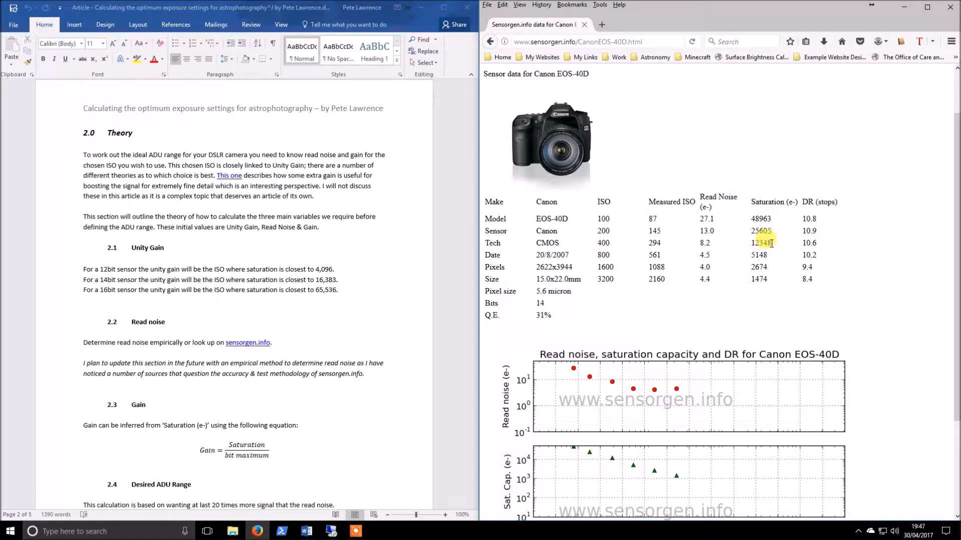
{"action": "double_click", "coordinate": [761, 242]}
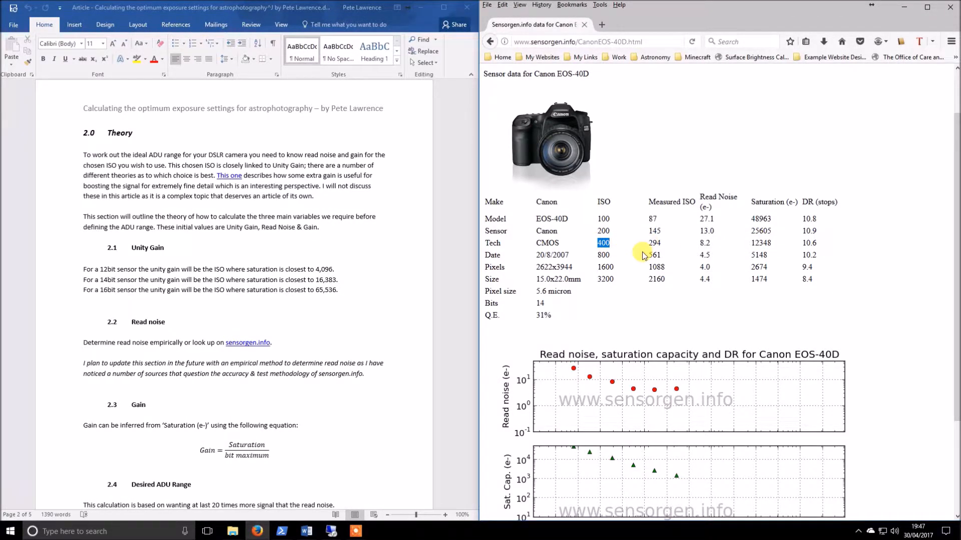
{"action": "mouse_move", "coordinate": [710, 247]}
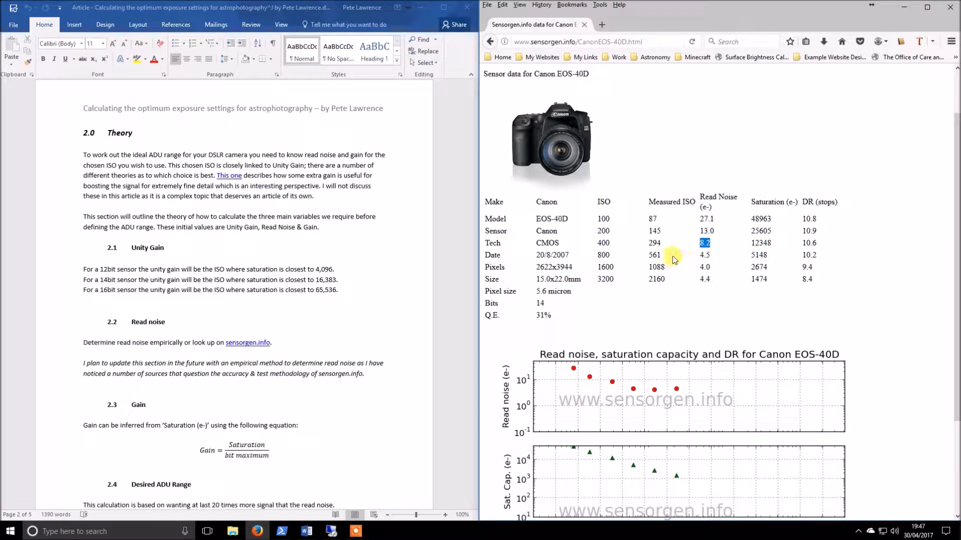
{"action": "mouse_move", "coordinate": [624, 305]}
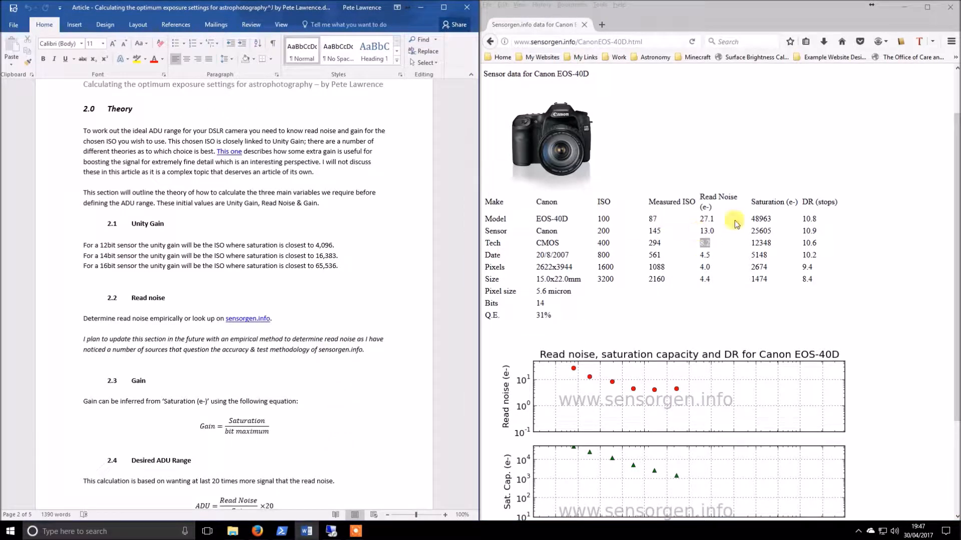
- Review the ADU equation in the article, then minimize Word leaving the sensorgen page
{"action": "scroll", "scroll_direction": "down", "scroll_amount": 3}
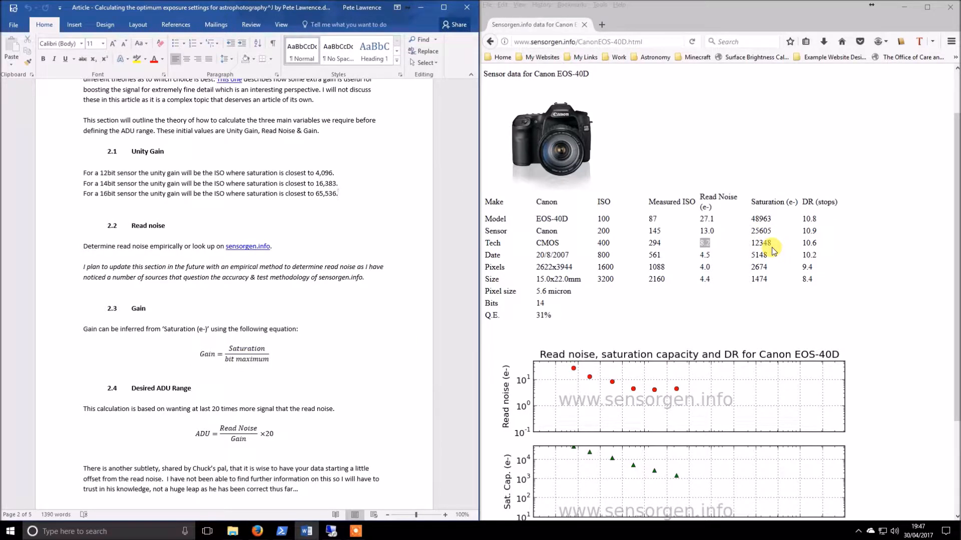
{"action": "mouse_move", "coordinate": [263, 383]}
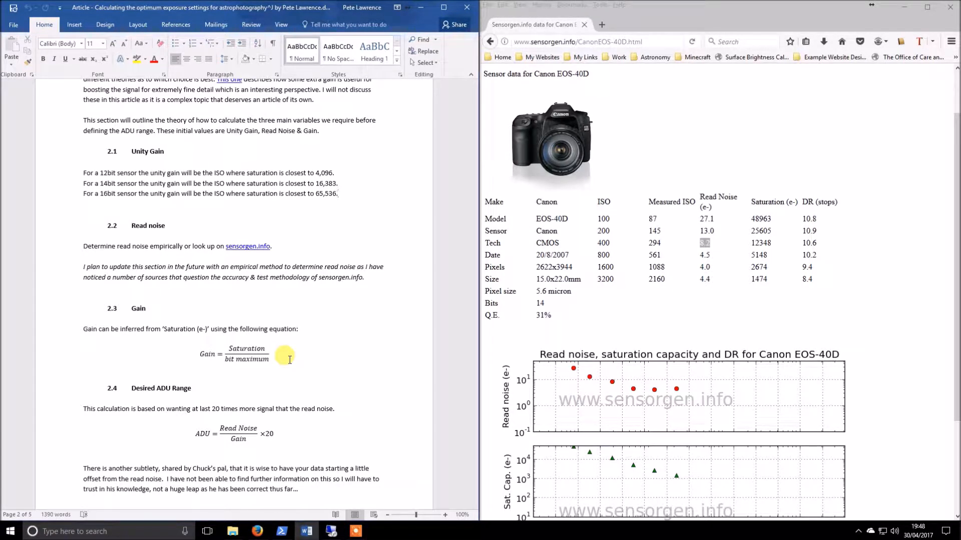
{"action": "scroll", "scroll_direction": "down", "scroll_amount": 3}
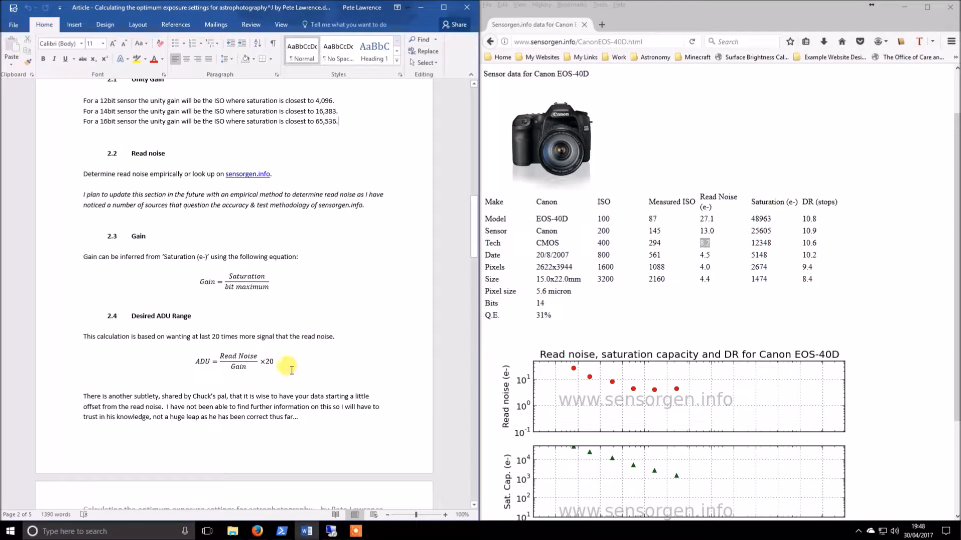
{"action": "mouse_move", "coordinate": [196, 361]}
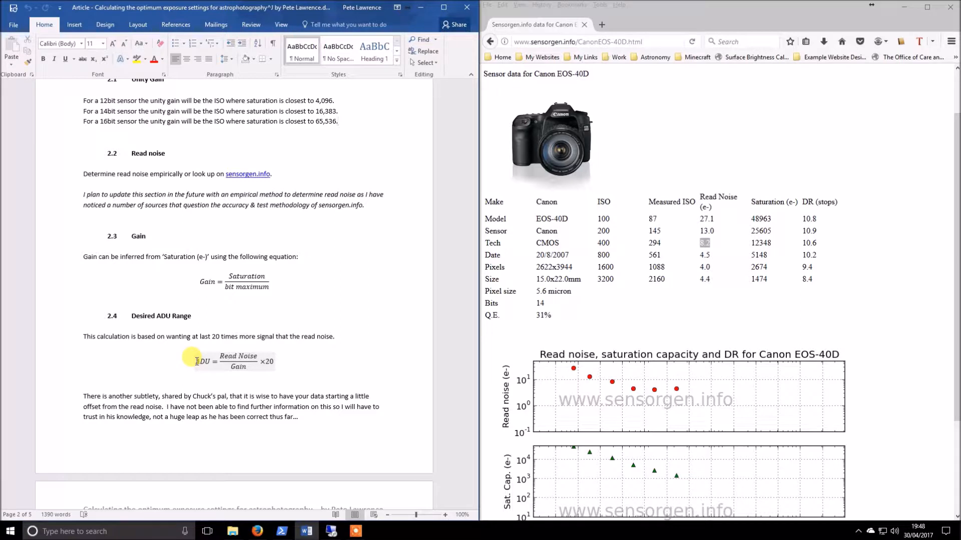
{"action": "left_click", "coordinate": [228, 362]}
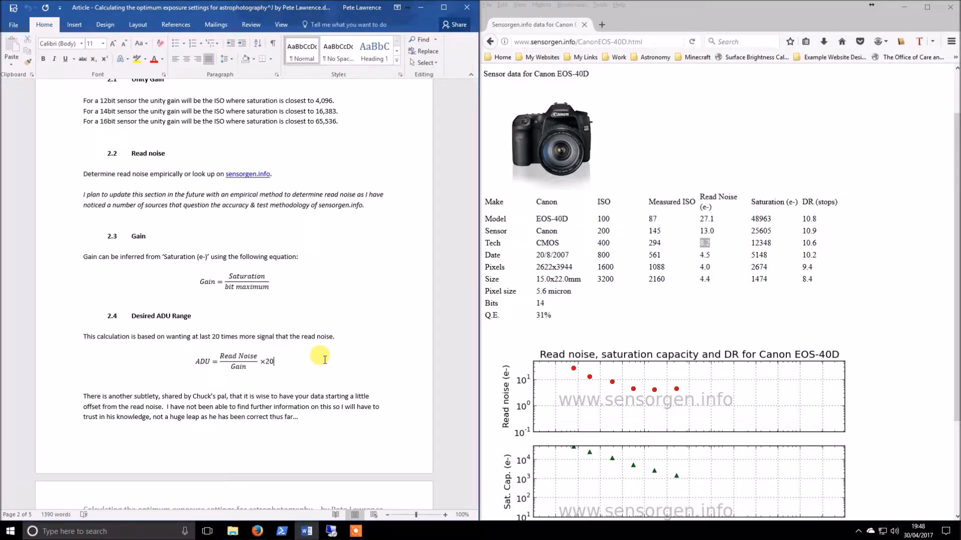
{"action": "mouse_move", "coordinate": [276, 380]}
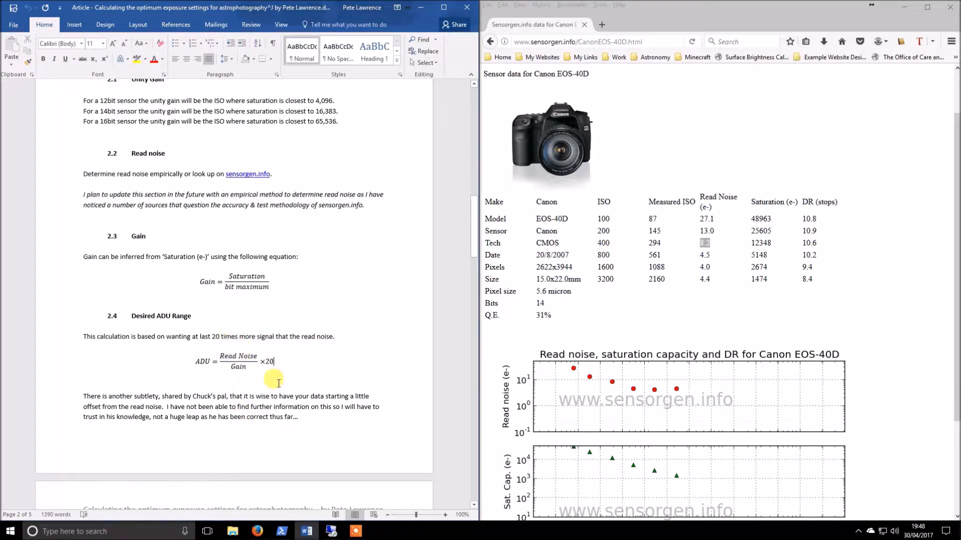
{"action": "mouse_move", "coordinate": [217, 356]}
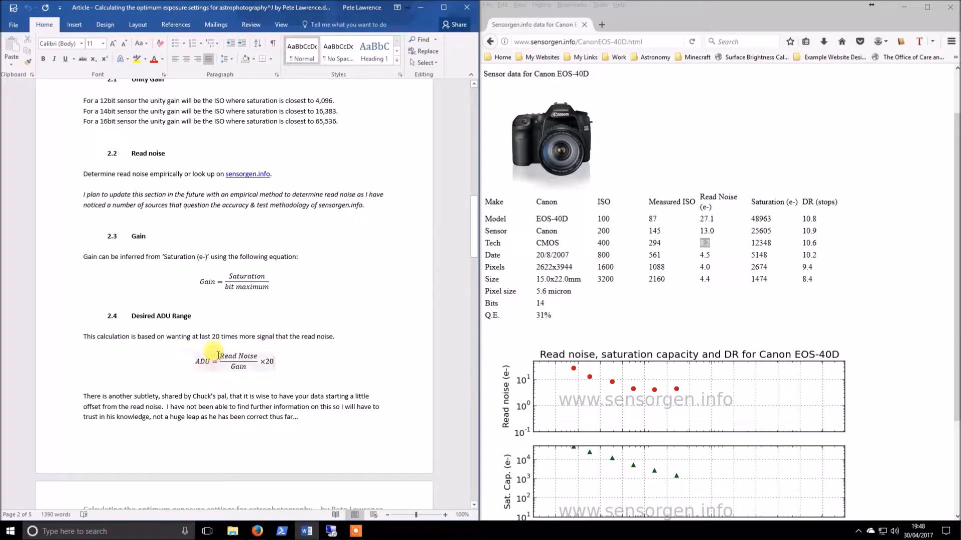
{"action": "mouse_move", "coordinate": [219, 375]}
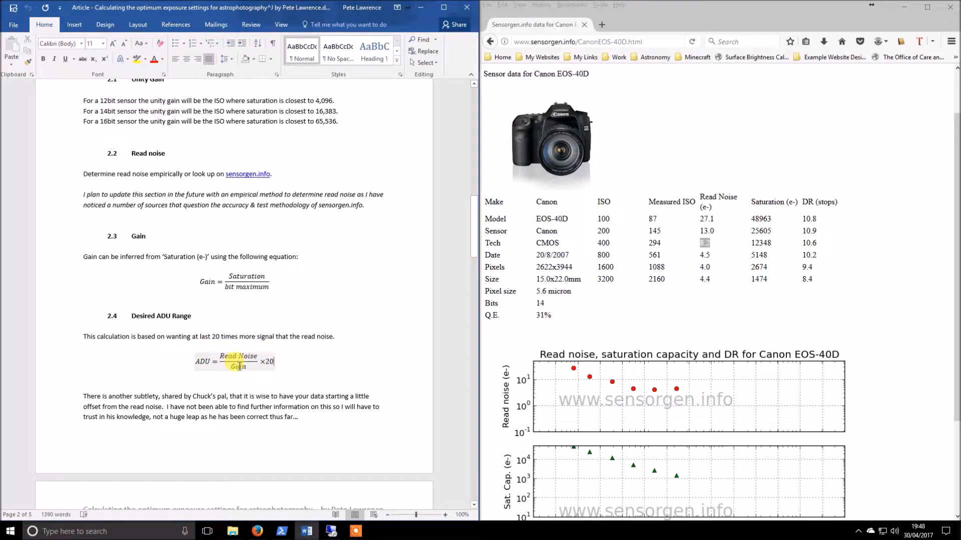
{"action": "left_click", "coordinate": [343, 375]}
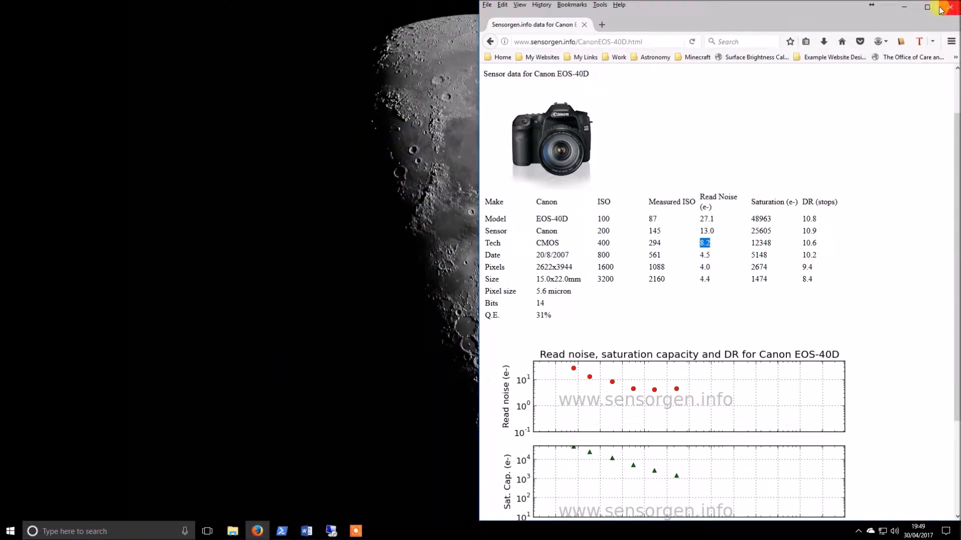
- Close the sensorgen.info browser page to reveal the Sequence Generator Pro sequence
{"action": "left_click", "coordinate": [9, 531]}
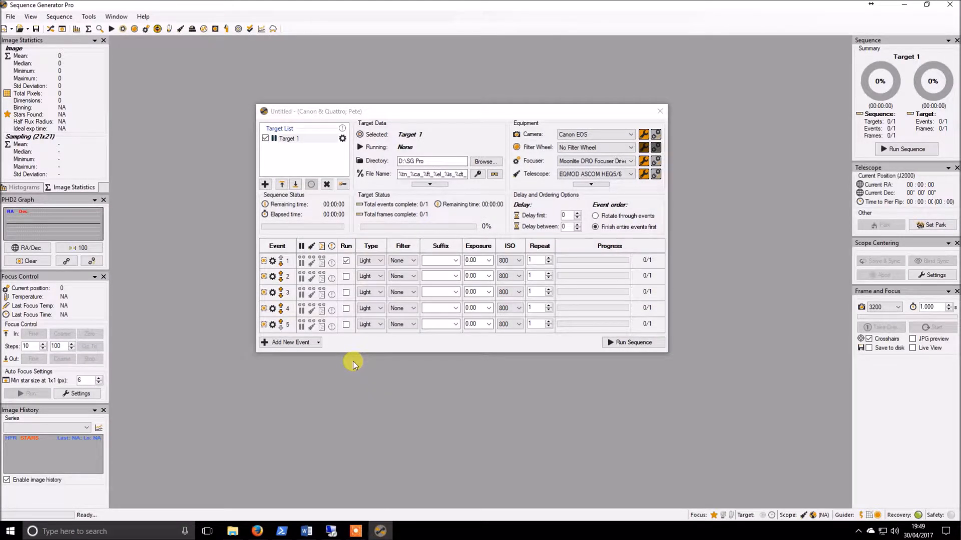
{"action": "mouse_move", "coordinate": [374, 436]}
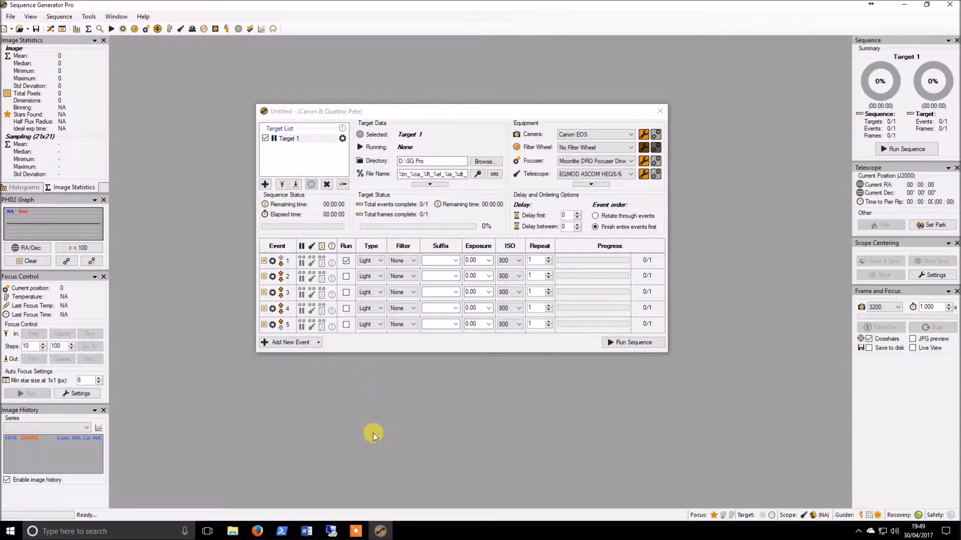
{"action": "mouse_move", "coordinate": [435, 370]}
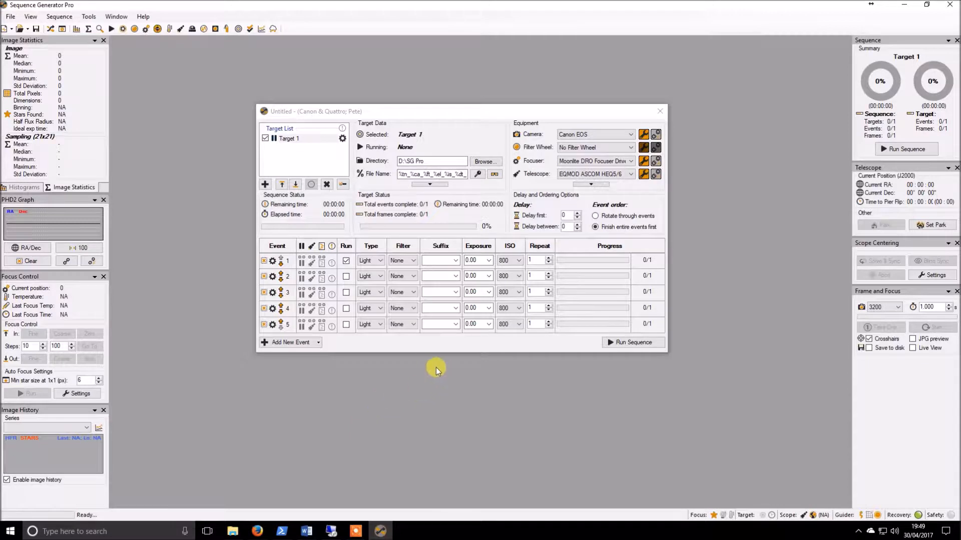
{"action": "mouse_move", "coordinate": [465, 92]}
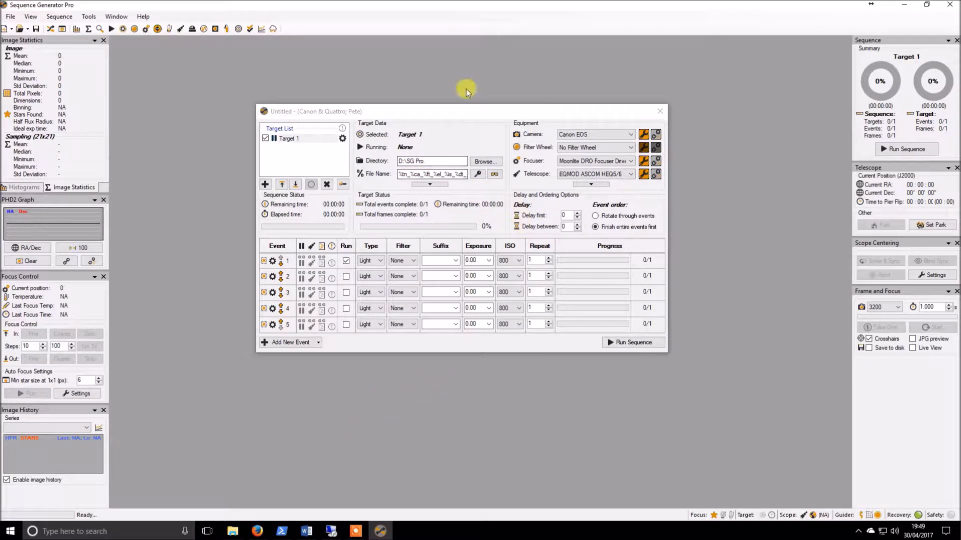
- Check Target 1 settings unchanged and make event 1 an ISO 400 Bias frame
{"action": "left_click", "coordinate": [342, 138]}
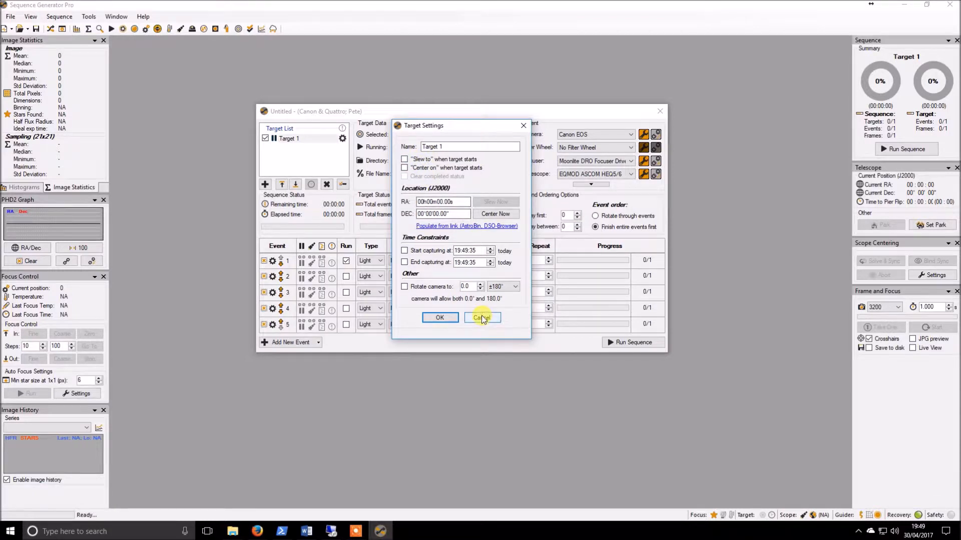
{"action": "left_click", "coordinate": [481, 317]}
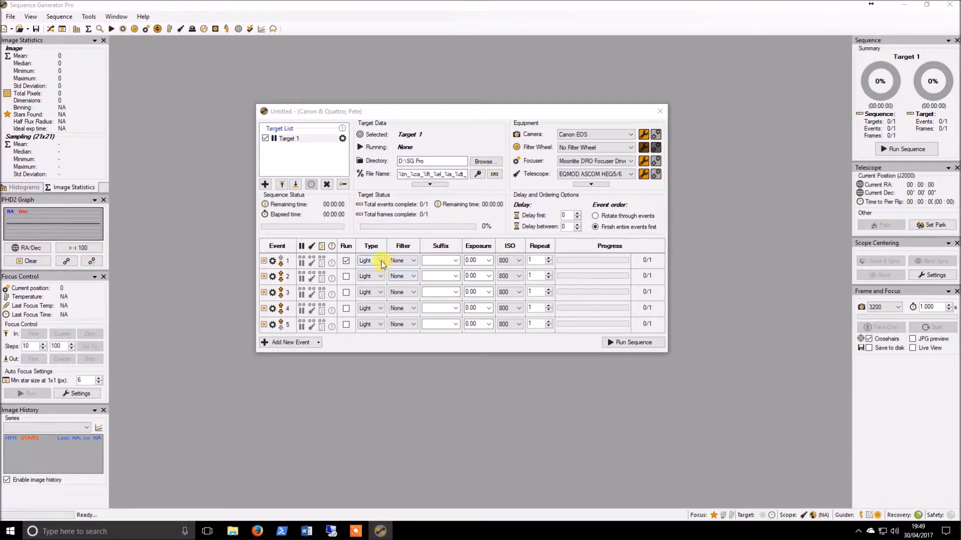
{"action": "left_click", "coordinate": [370, 260]}
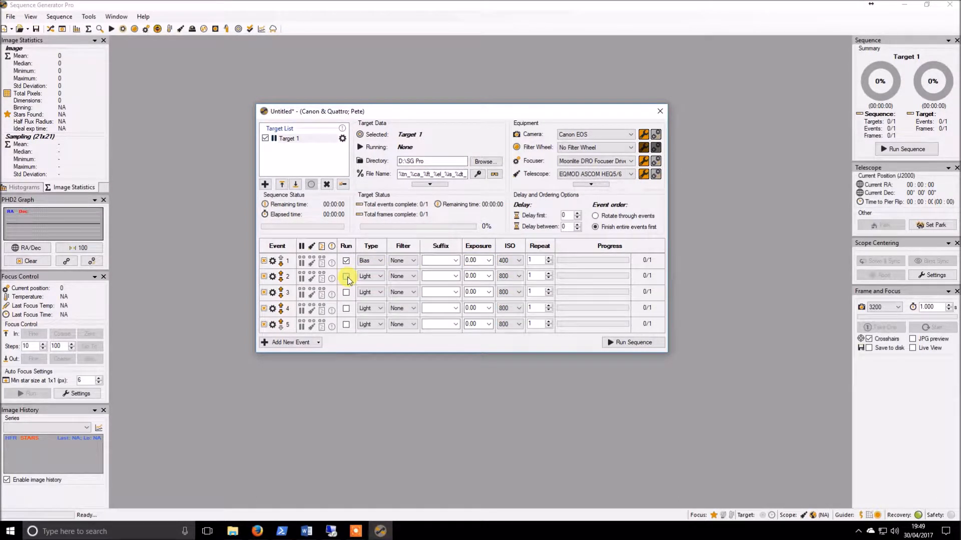
- Enable event 2 as a 0.01 s ISO 400 Flat and set event 3's frame type
{"action": "left_click", "coordinate": [380, 276]}
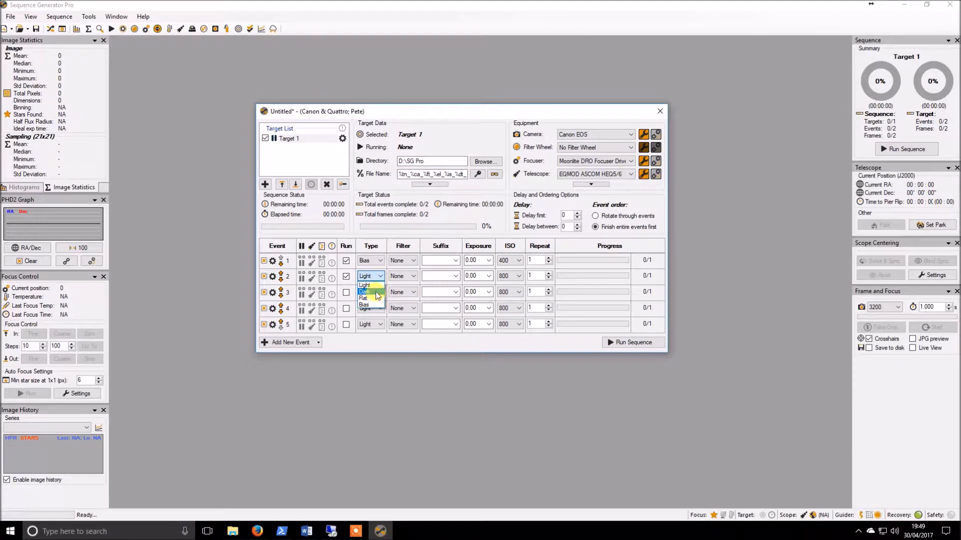
{"action": "left_click", "coordinate": [366, 299]}
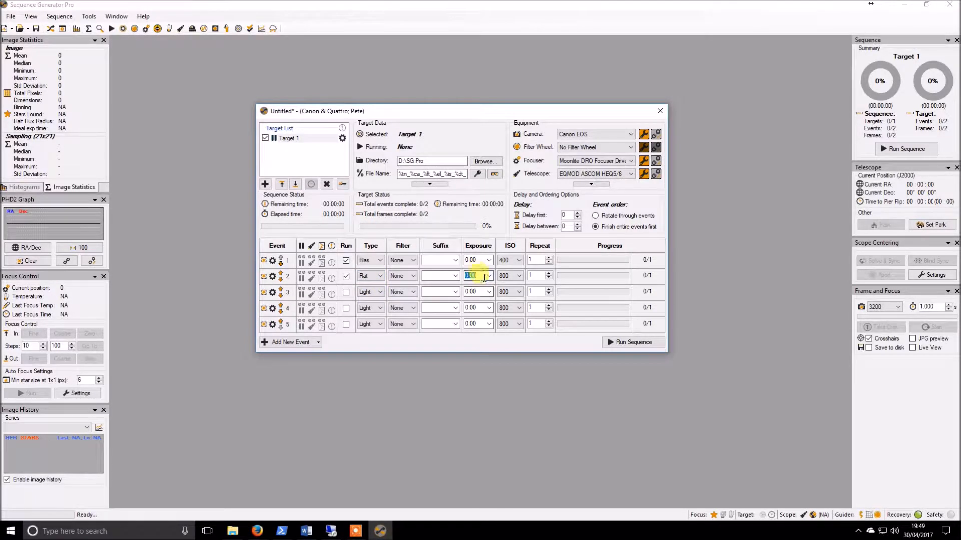
{"action": "type", "text": "0."}
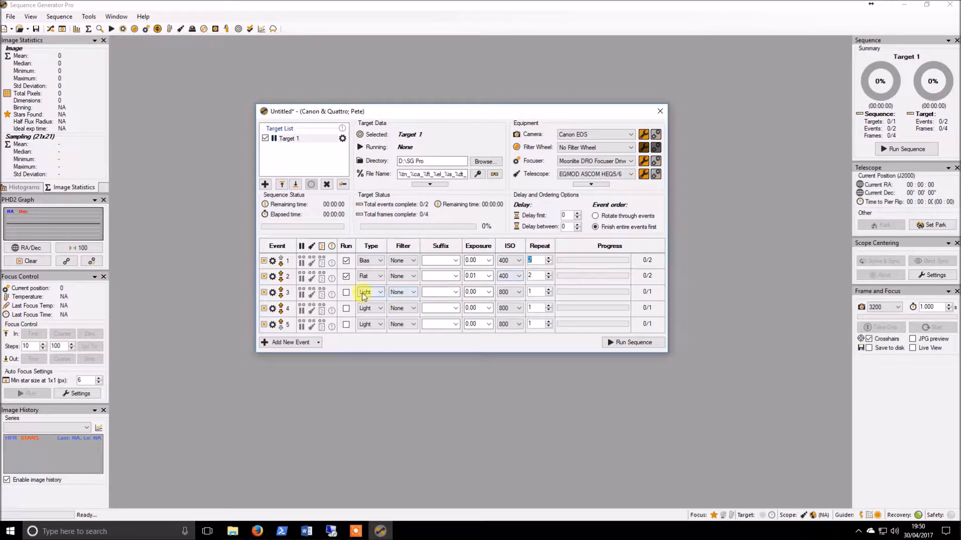
{"action": "left_click", "coordinate": [378, 292]}
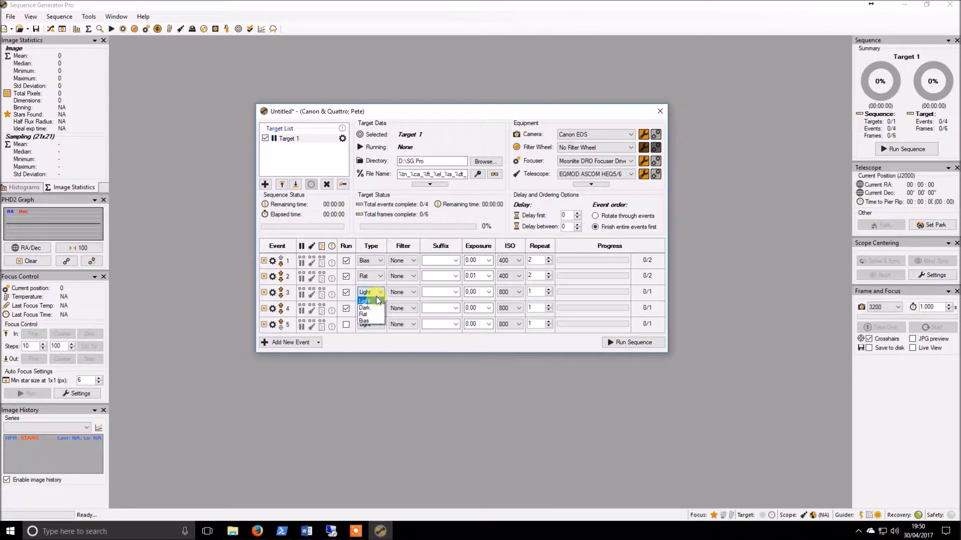
{"action": "left_click", "coordinate": [364, 307]}
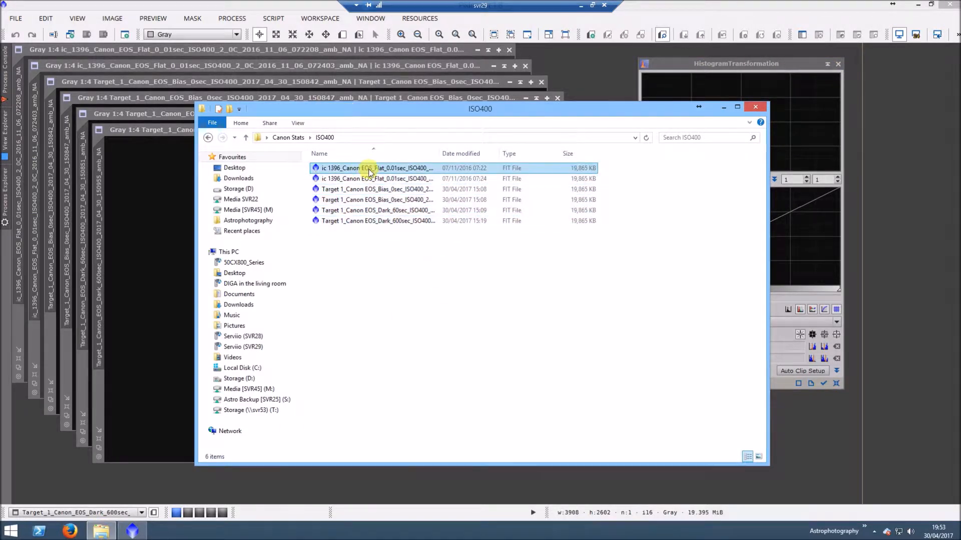
- Select a flat file in the ISO400 folder and close the File Explorer window
{"action": "left_click", "coordinate": [377, 178]}
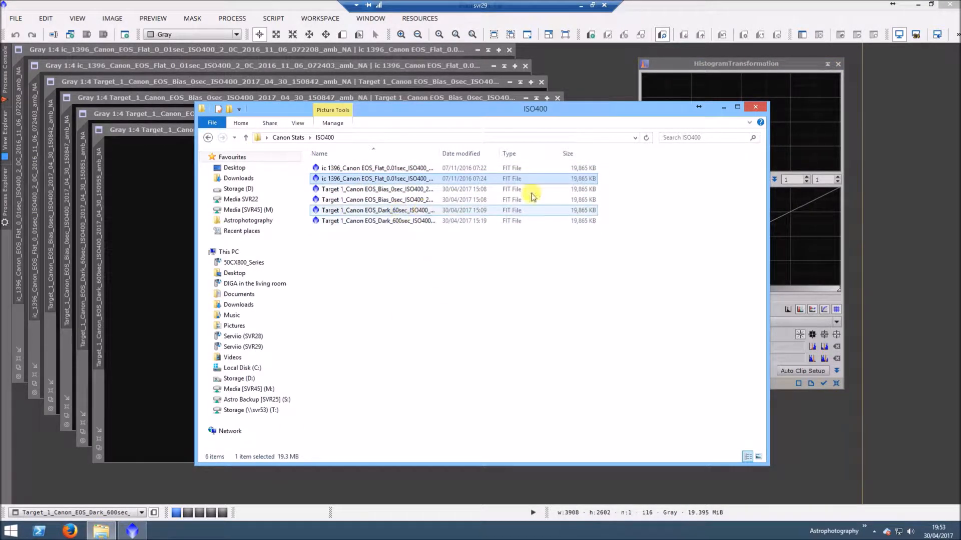
{"action": "left_click", "coordinate": [754, 107]}
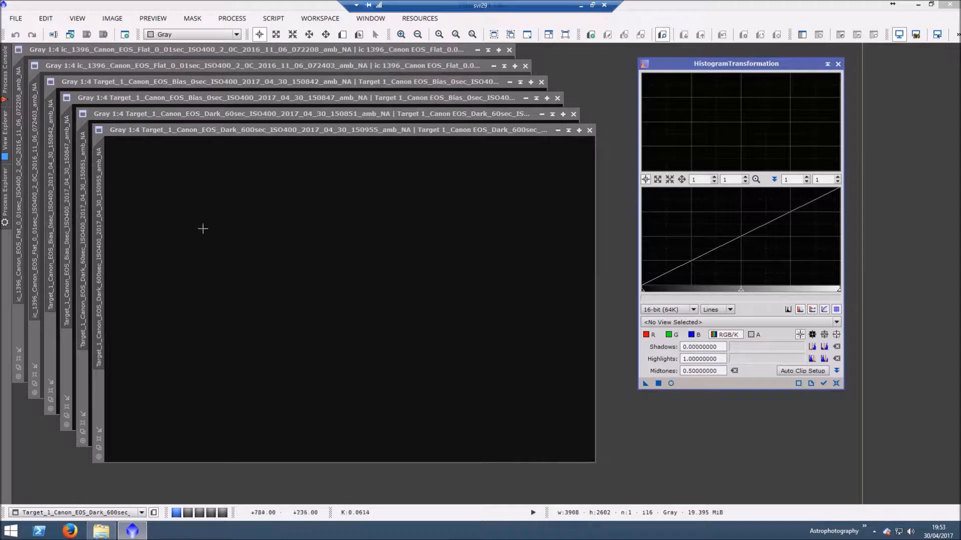
{"action": "mouse_move", "coordinate": [268, 131]}
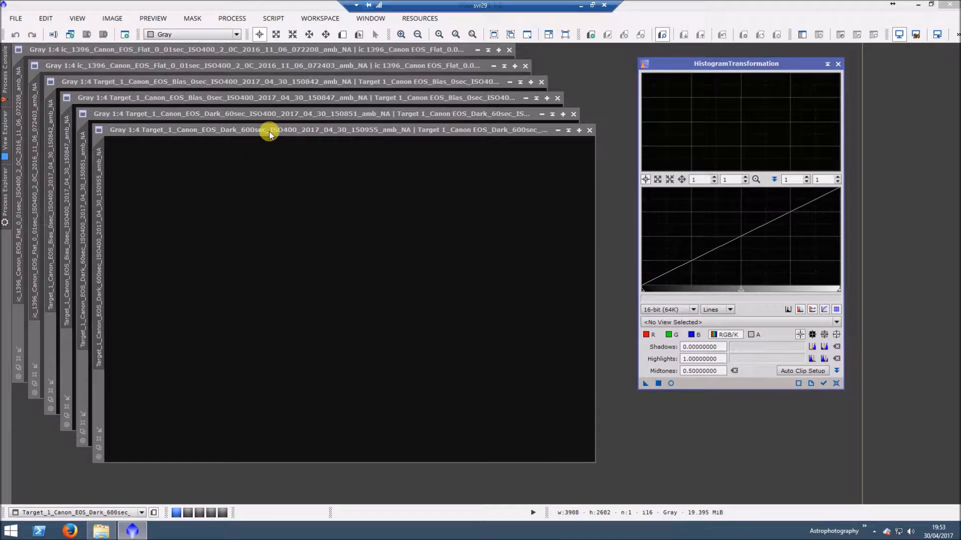
{"action": "mouse_move", "coordinate": [719, 323]}
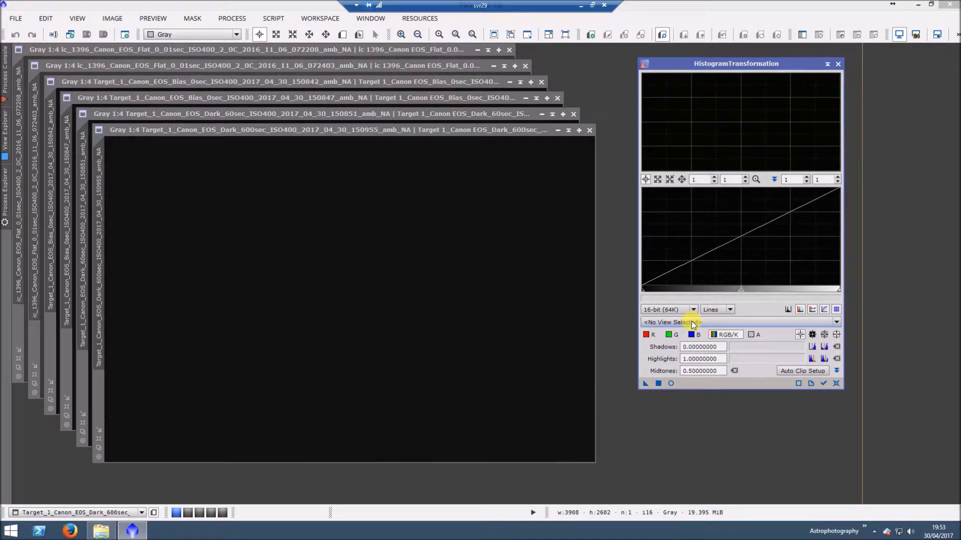
- Inspect the ISO400 bias and dark frame histograms in HistogramTransformation
{"action": "left_click", "coordinate": [735, 321]}
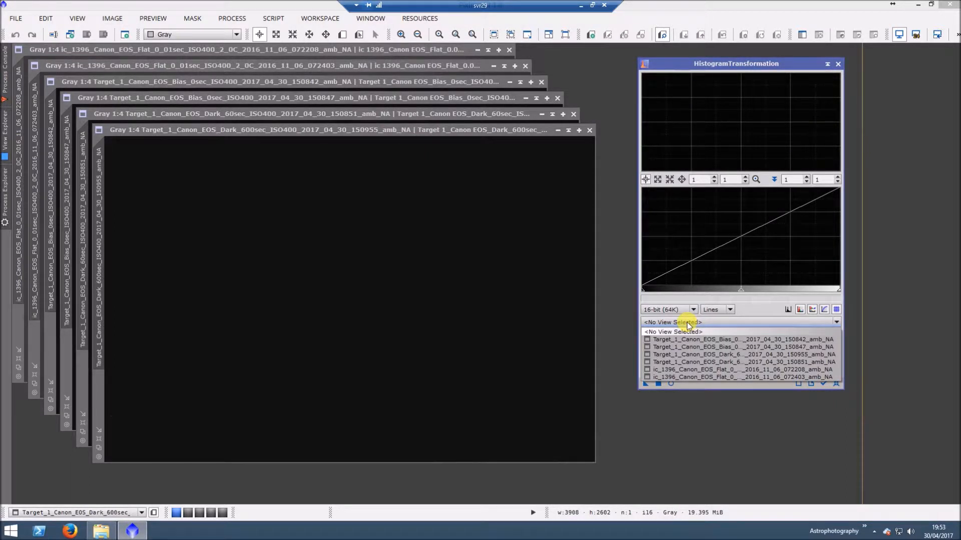
{"action": "mouse_move", "coordinate": [678, 313]}
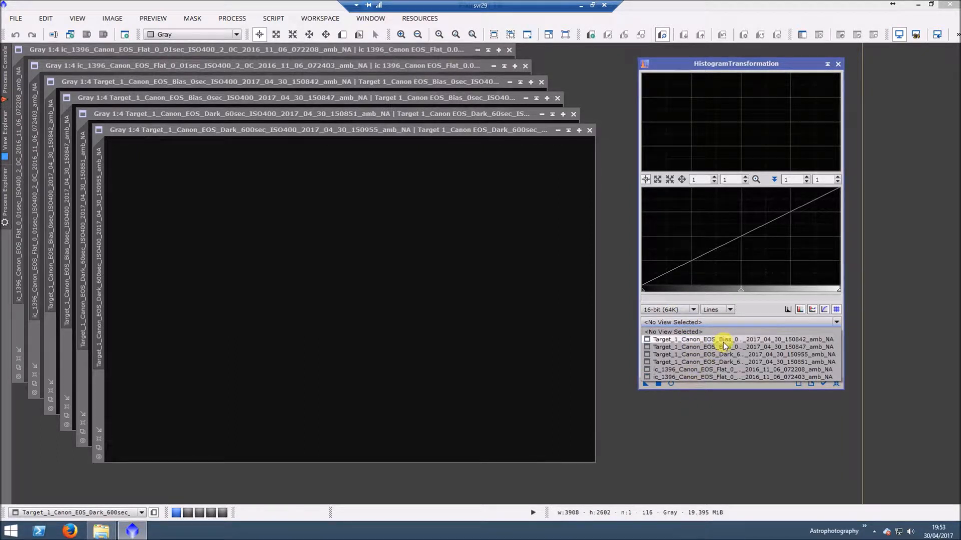
{"action": "mouse_move", "coordinate": [717, 346]}
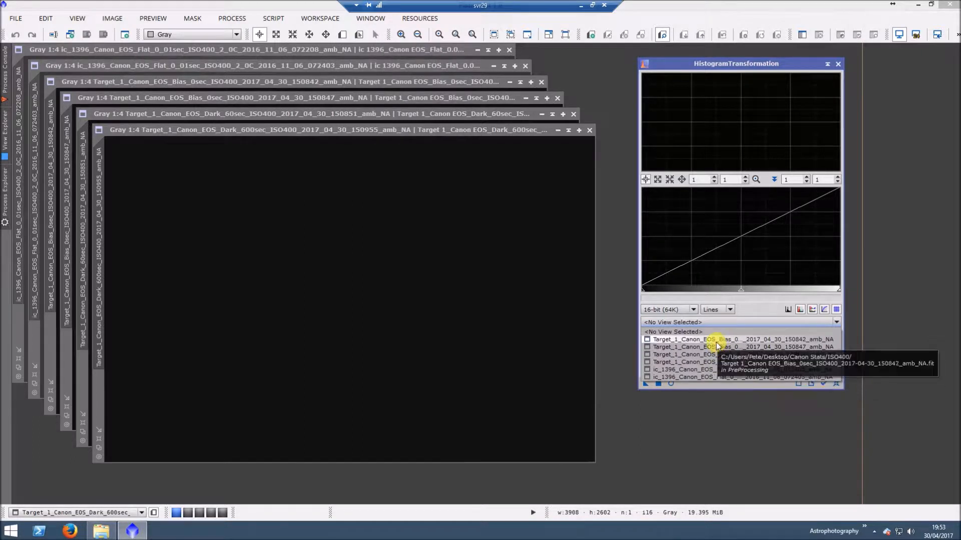
{"action": "left_click", "coordinate": [736, 339]}
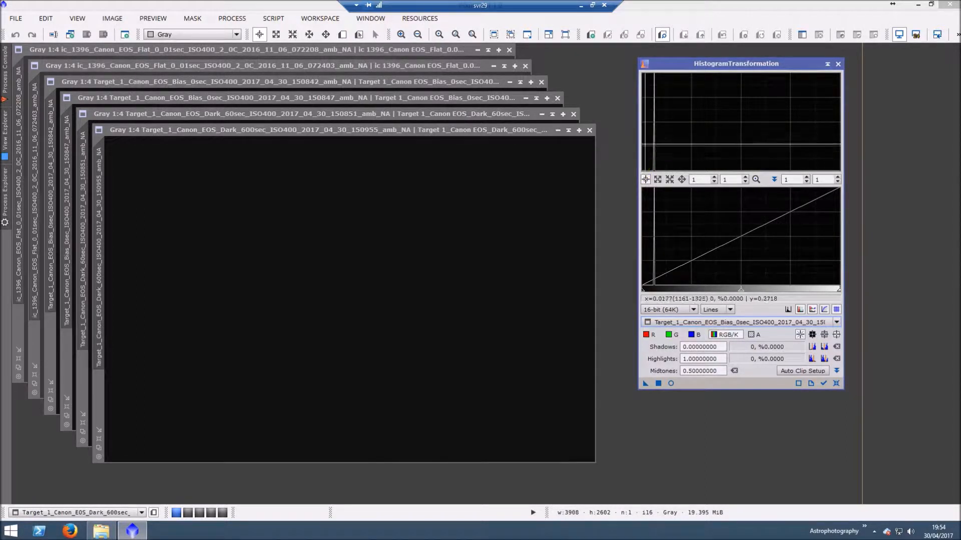
{"action": "mouse_move", "coordinate": [624, 160]}
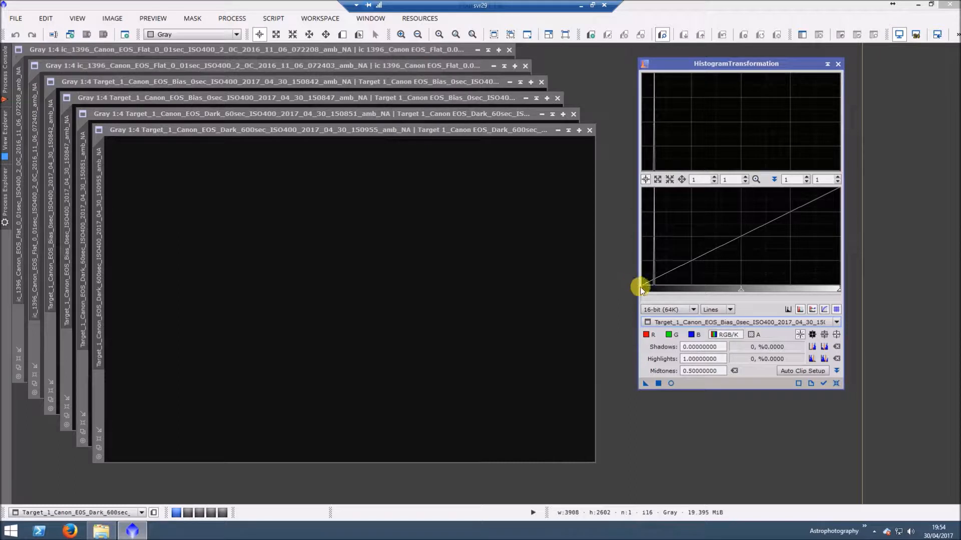
{"action": "mouse_move", "coordinate": [641, 288]}
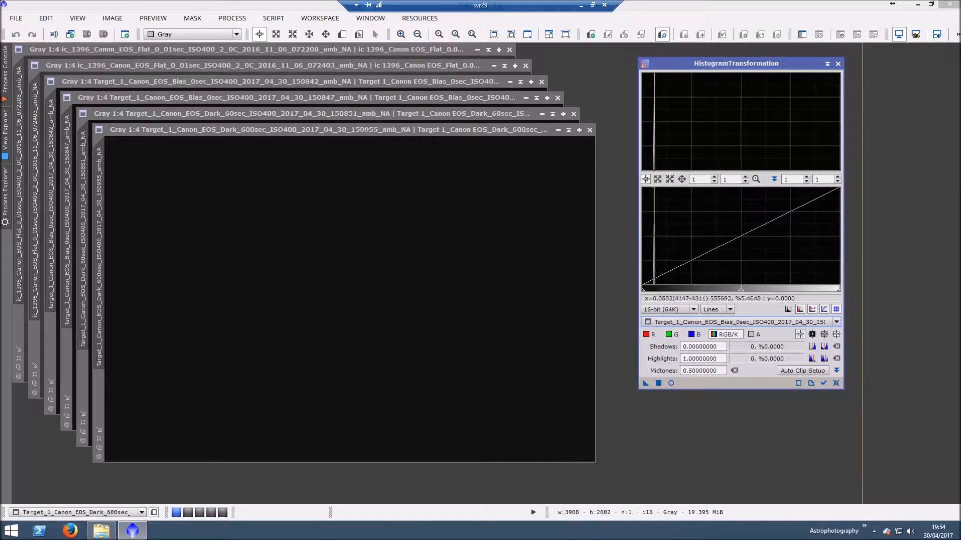
{"action": "mouse_move", "coordinate": [648, 412]}
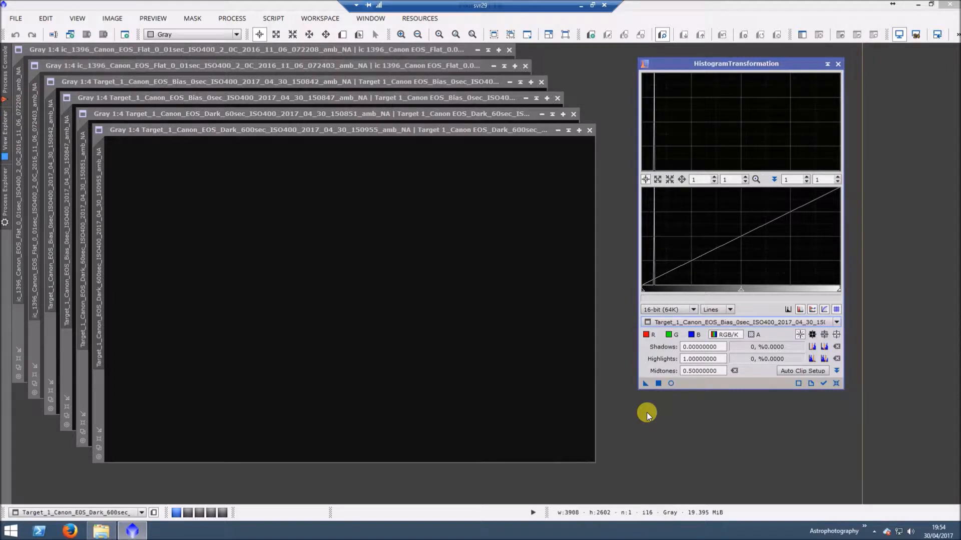
{"action": "mouse_move", "coordinate": [633, 397]}
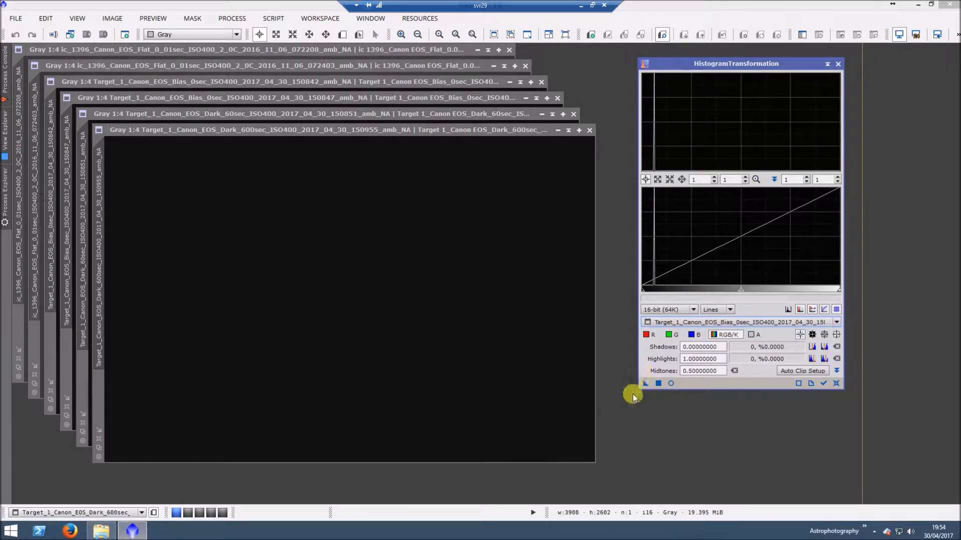
{"action": "mouse_move", "coordinate": [633, 391]}
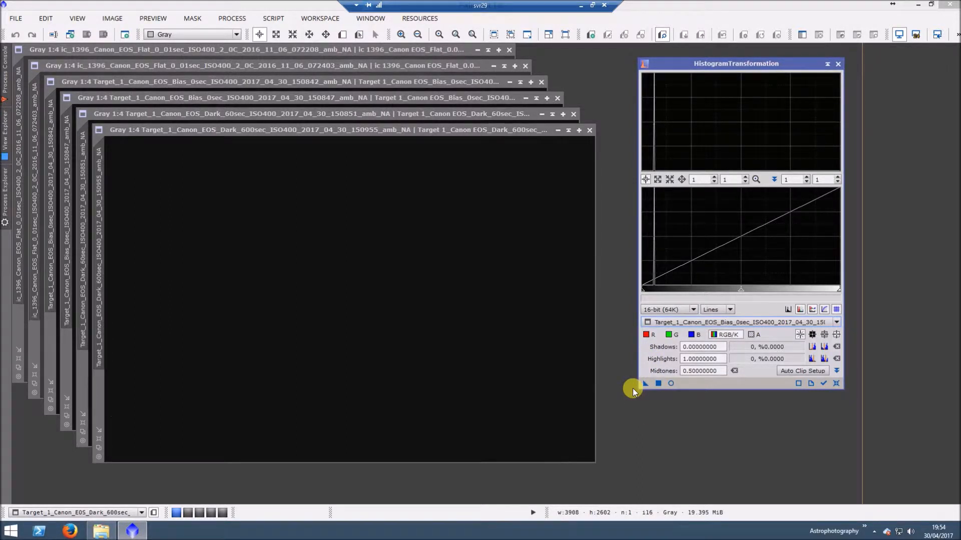
{"action": "mouse_move", "coordinate": [715, 322]}
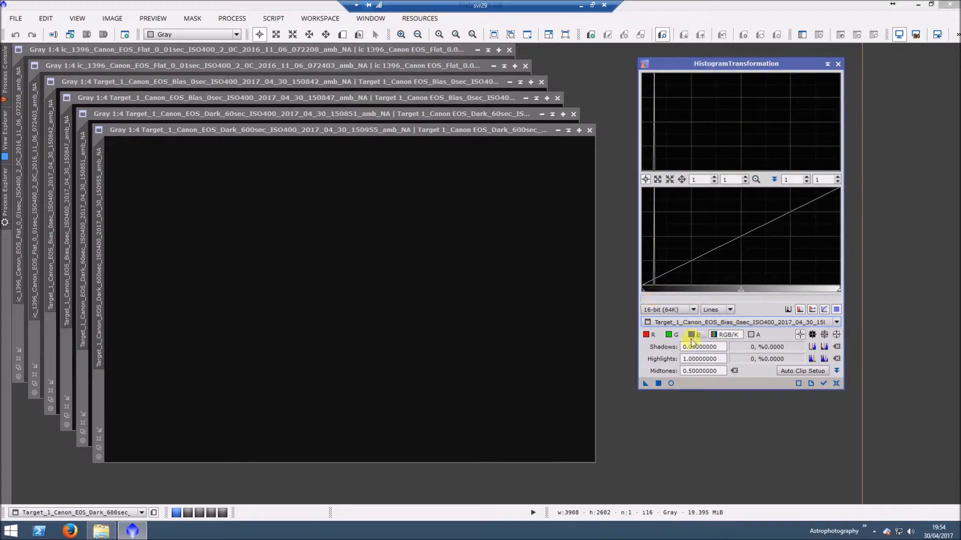
{"action": "left_click", "coordinate": [834, 321]}
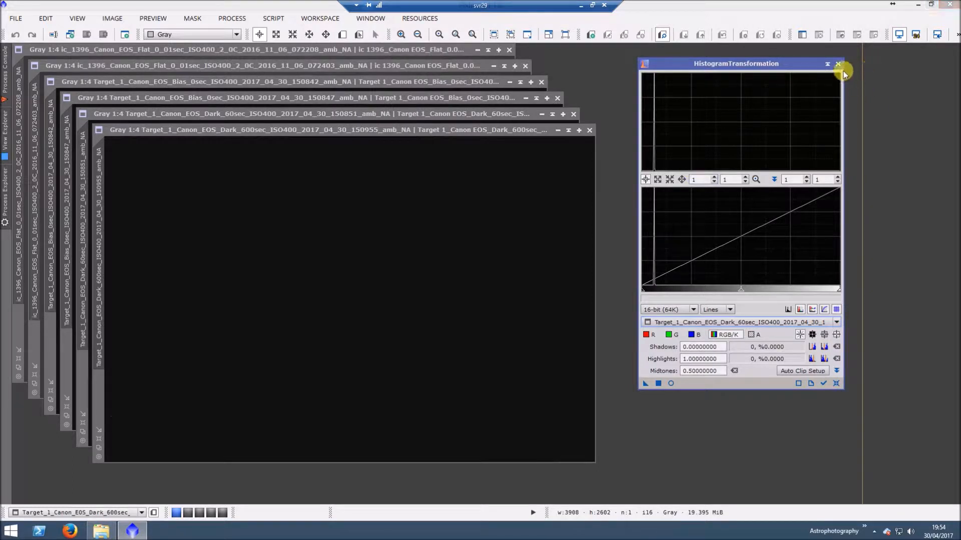
{"action": "mouse_move", "coordinate": [837, 65]}
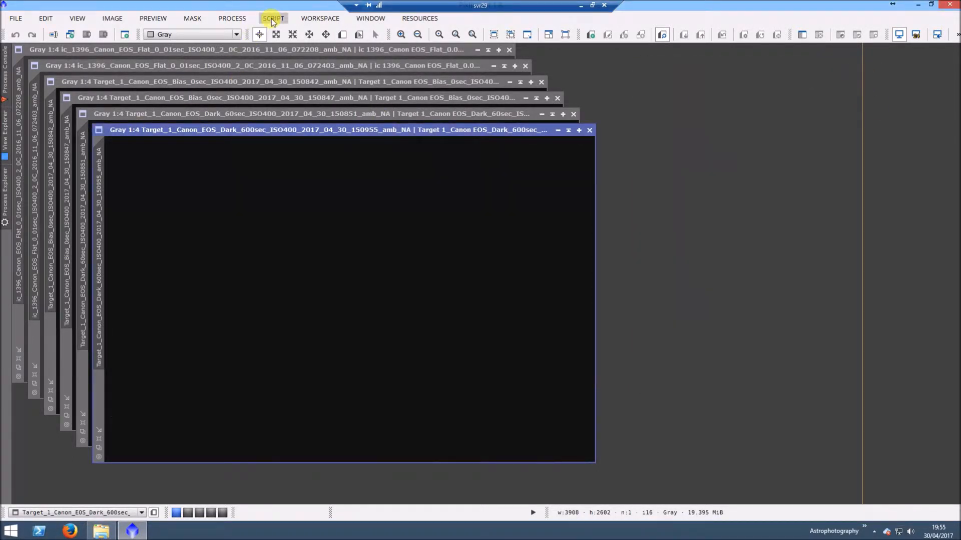
- Launch Script > Instrumentation > BasicCCDParameters
{"action": "left_click", "coordinate": [272, 18]}
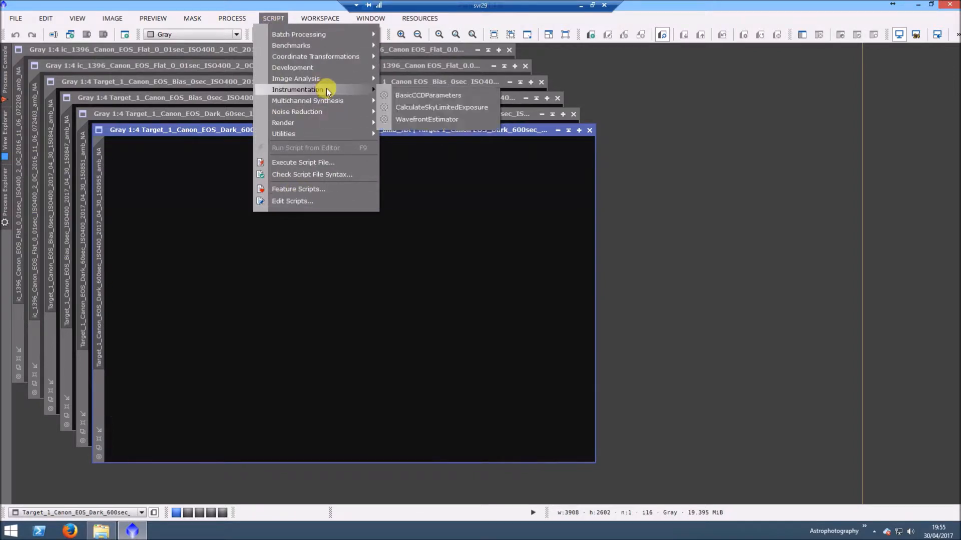
{"action": "mouse_move", "coordinate": [429, 95]}
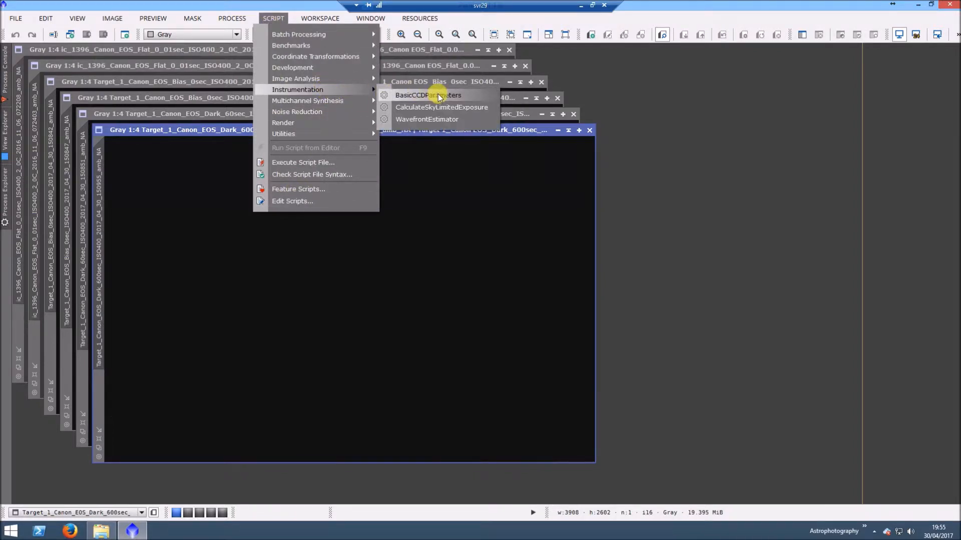
{"action": "left_click", "coordinate": [428, 95]}
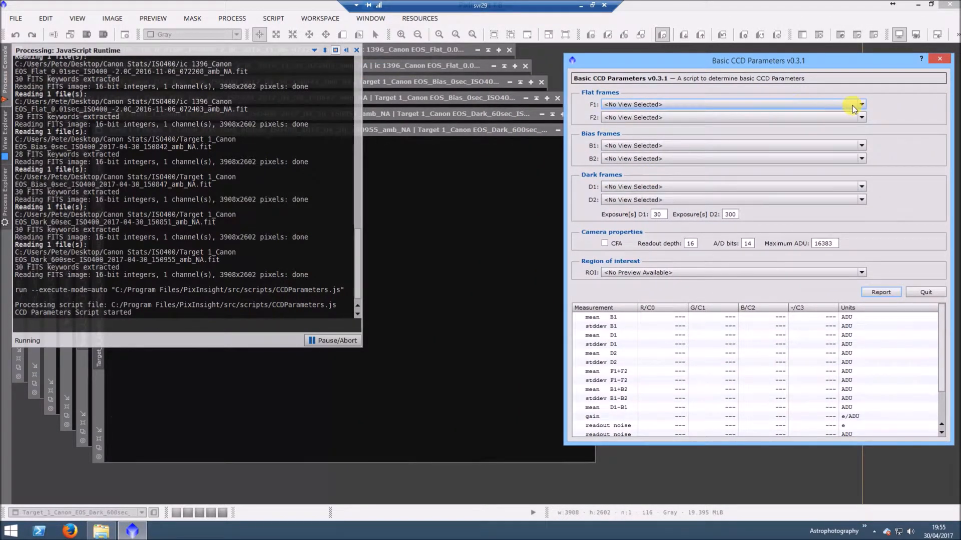
- Assign both flats, both biases, and the 60 s and 600 s darks with D2 exposure 600
{"action": "left_click", "coordinate": [862, 105]}
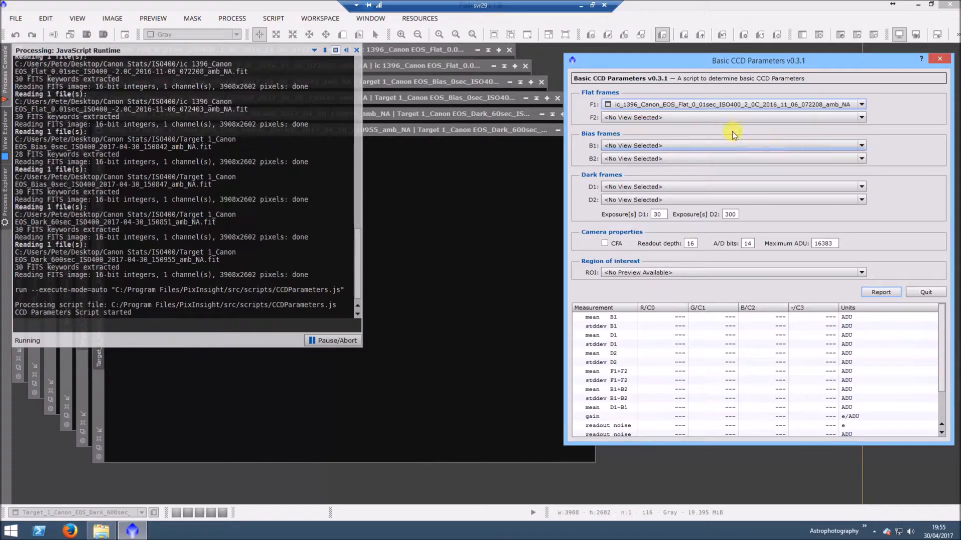
{"action": "left_click", "coordinate": [860, 117]}
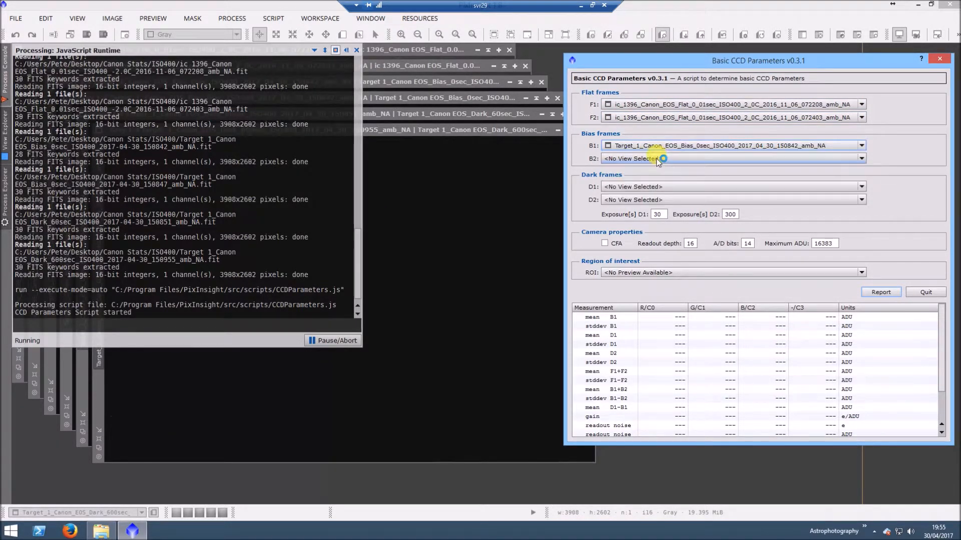
{"action": "left_click", "coordinate": [860, 158]}
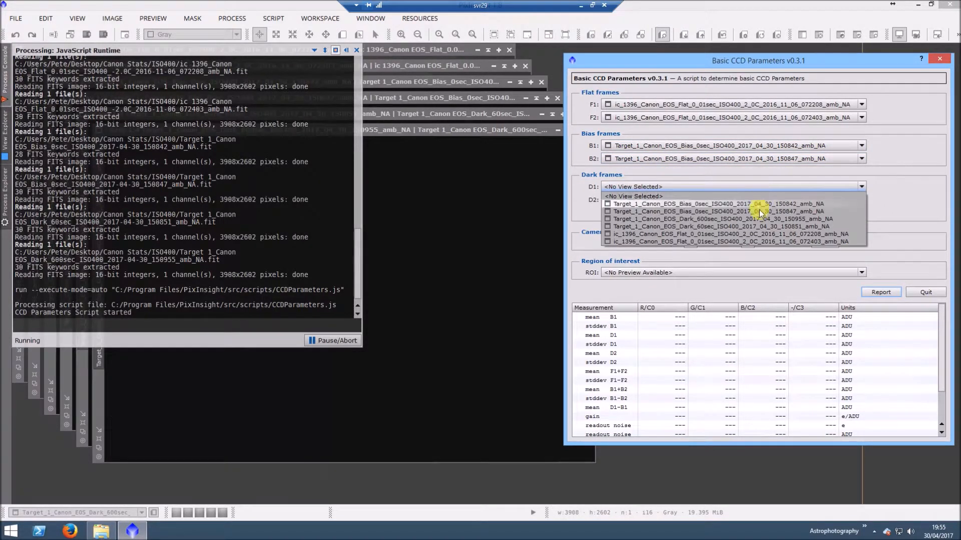
{"action": "left_click", "coordinate": [732, 226]}
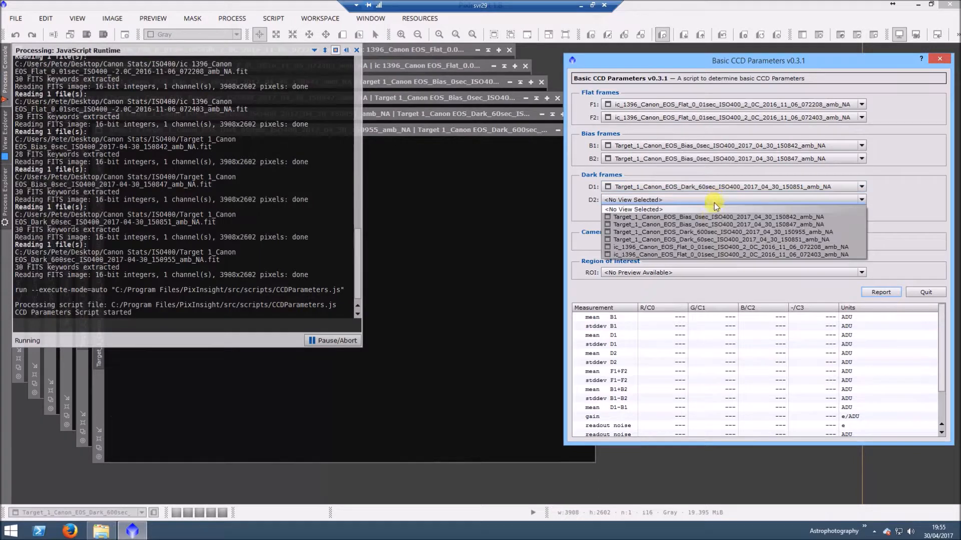
{"action": "left_click", "coordinate": [722, 239]}
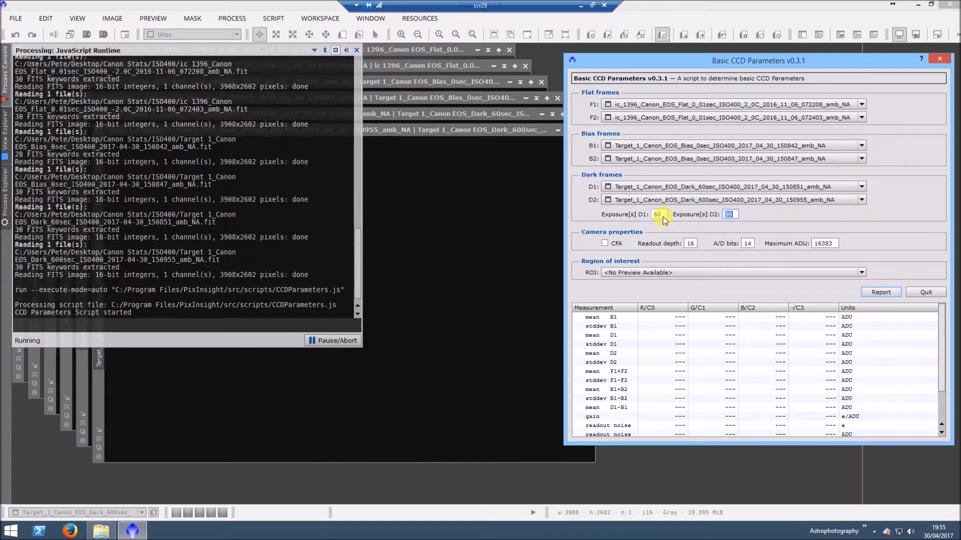
{"action": "type", "text": "600"}
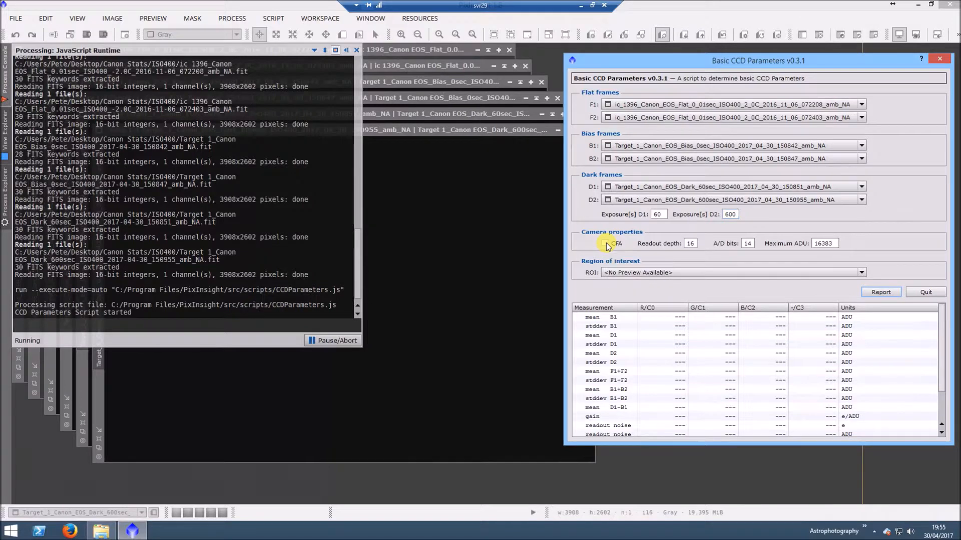
- Tick CFA and copy the ISO 400 saturation figure 12348 from sensorgen.info for Maximum ADU
{"action": "left_click", "coordinate": [605, 243]}
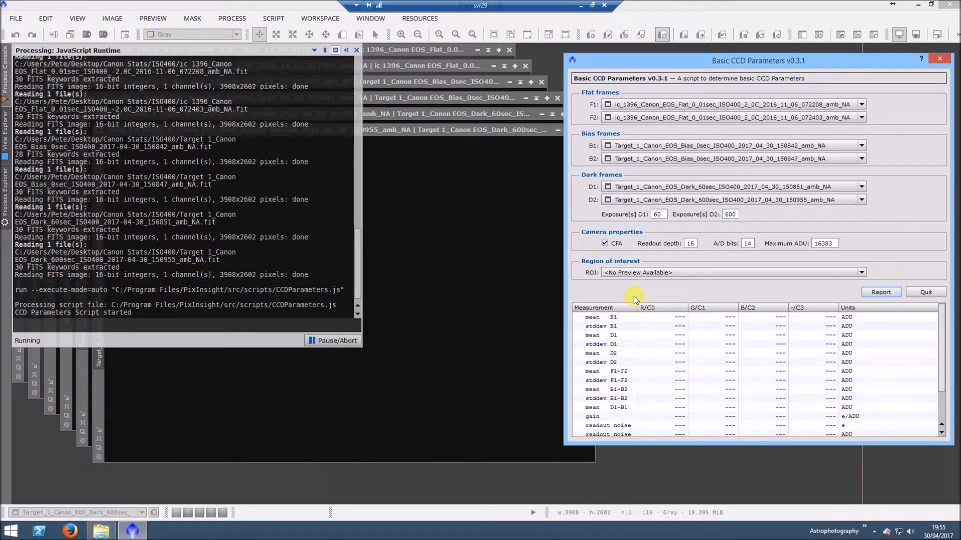
{"action": "mouse_move", "coordinate": [651, 260]}
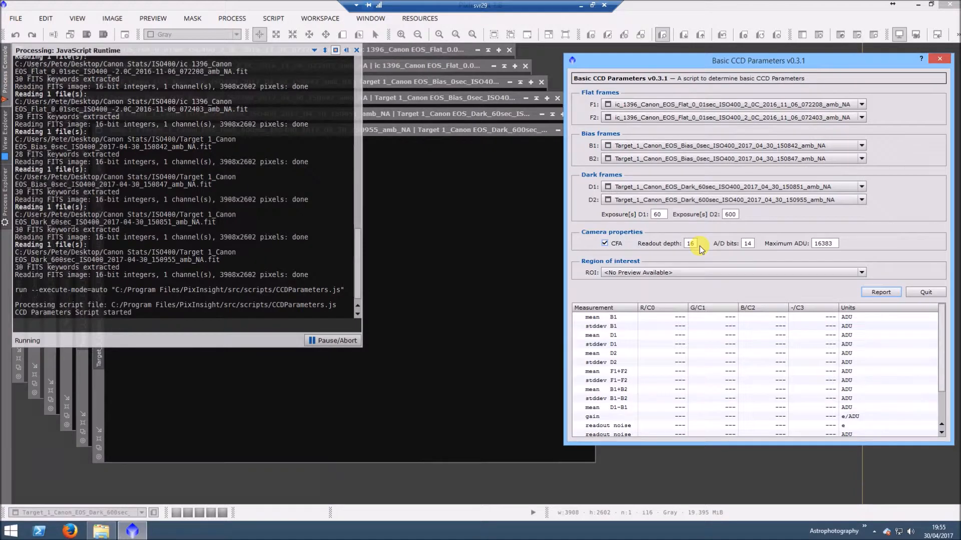
{"action": "mouse_move", "coordinate": [690, 243]}
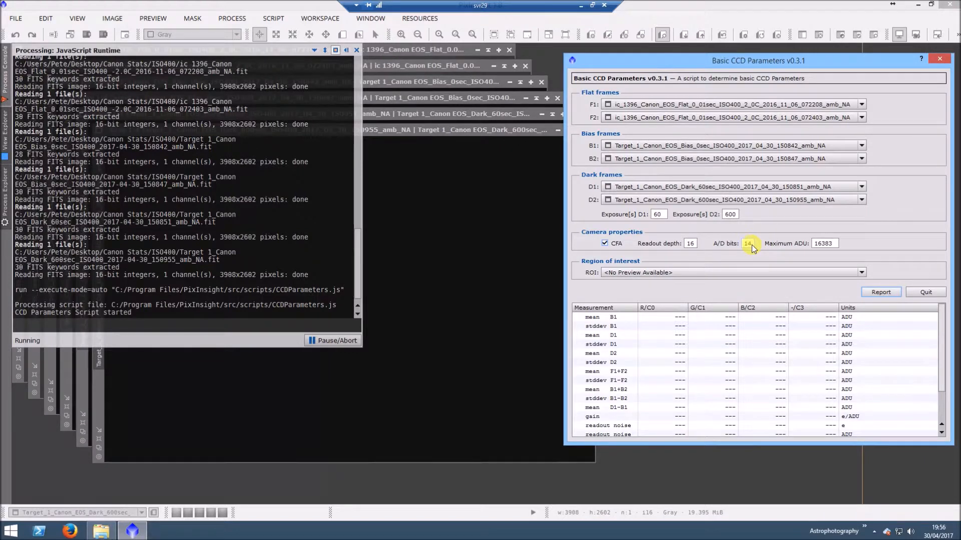
{"action": "mouse_move", "coordinate": [748, 243]}
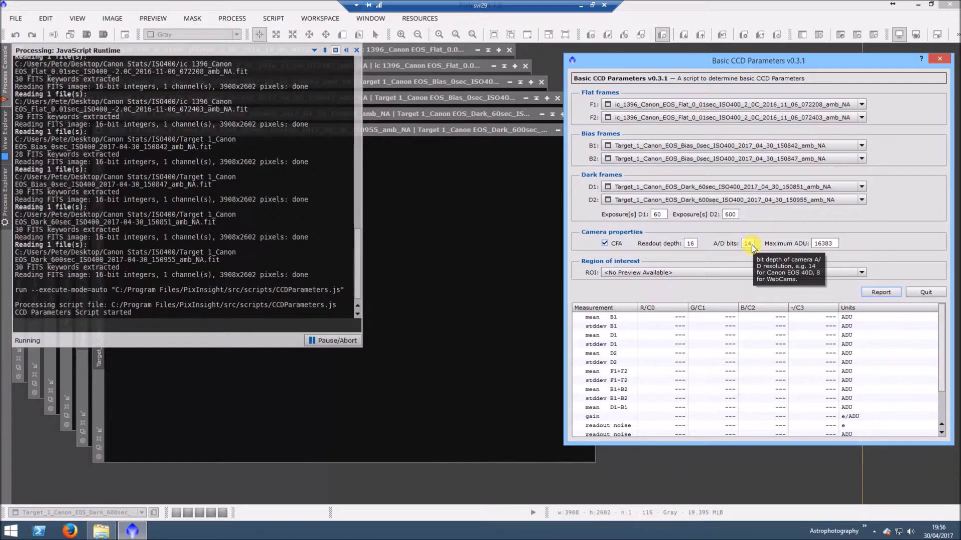
{"action": "mouse_move", "coordinate": [762, 257]}
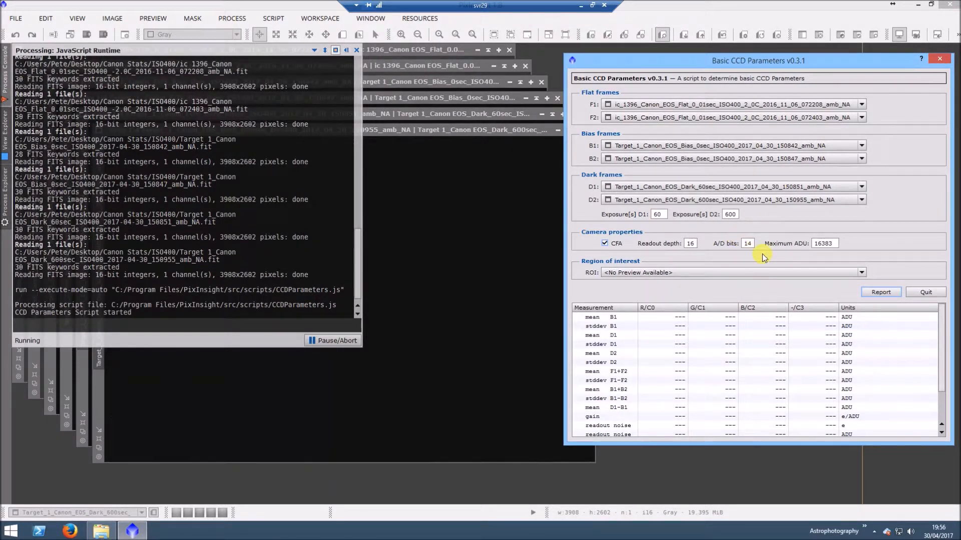
{"action": "mouse_move", "coordinate": [748, 243]}
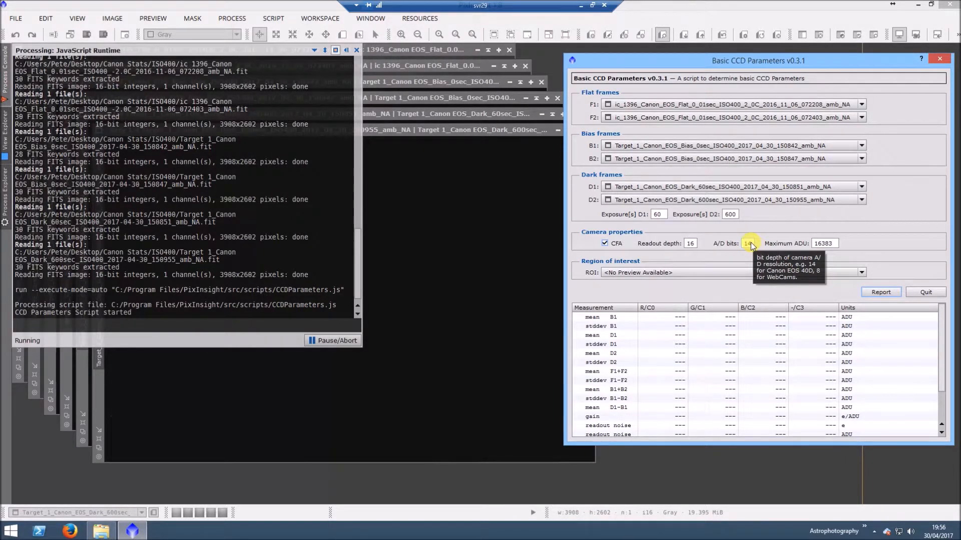
{"action": "mouse_move", "coordinate": [824, 243]}
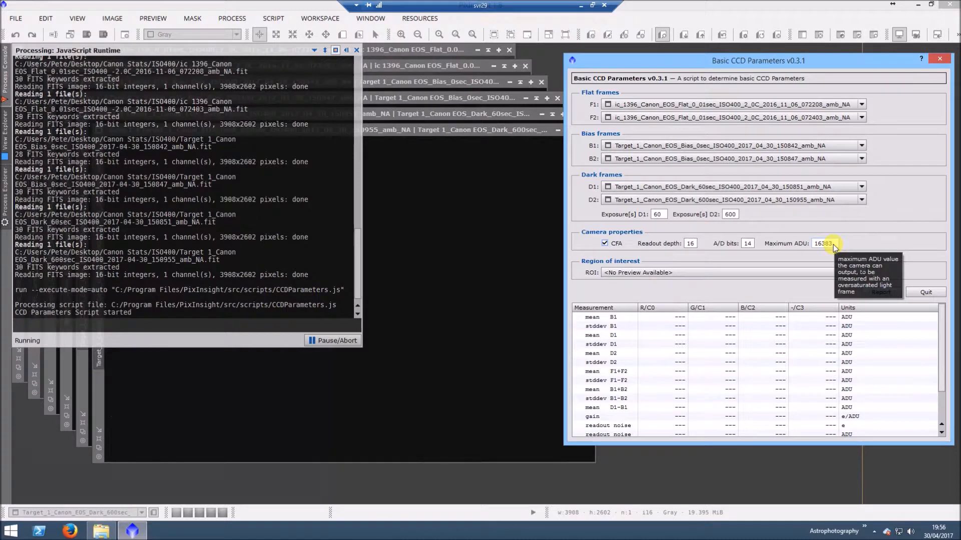
{"action": "mouse_move", "coordinate": [825, 228]}
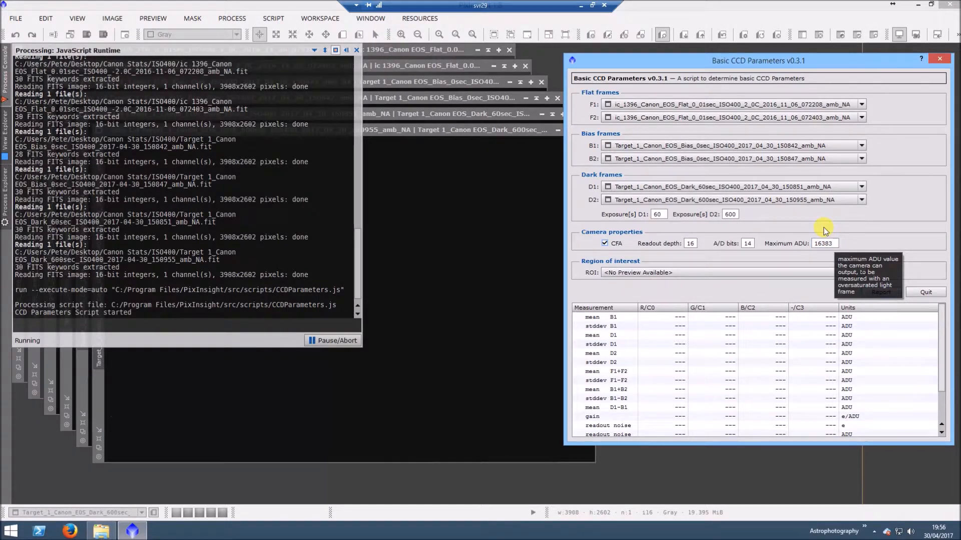
{"action": "mouse_move", "coordinate": [581, 8]}
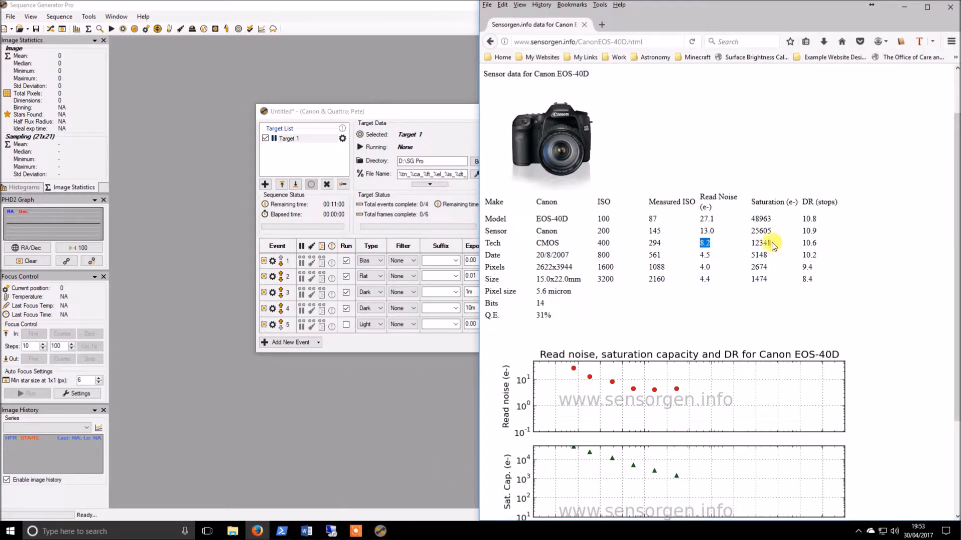
{"action": "right_click", "coordinate": [762, 244]}
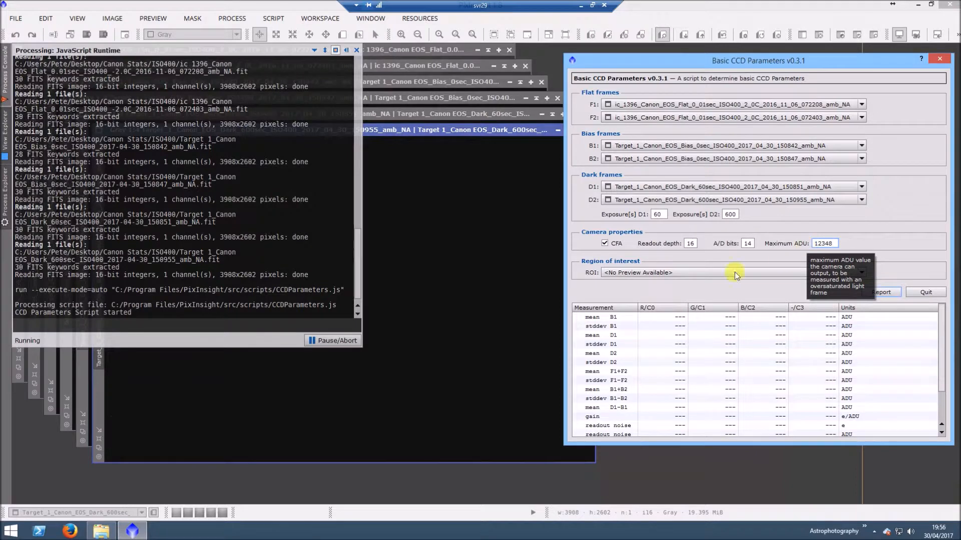
{"action": "mouse_move", "coordinate": [791, 451]}
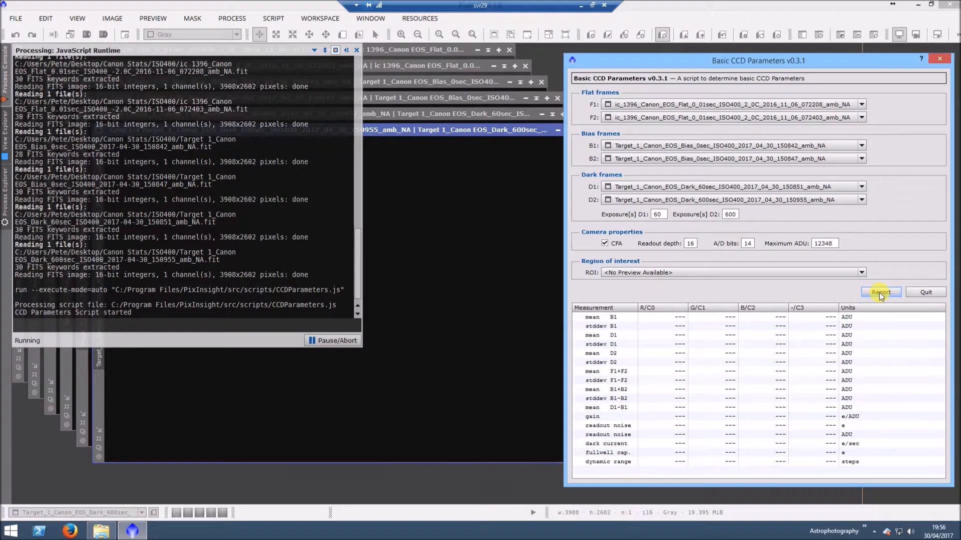
{"action": "left_click", "coordinate": [880, 292]}
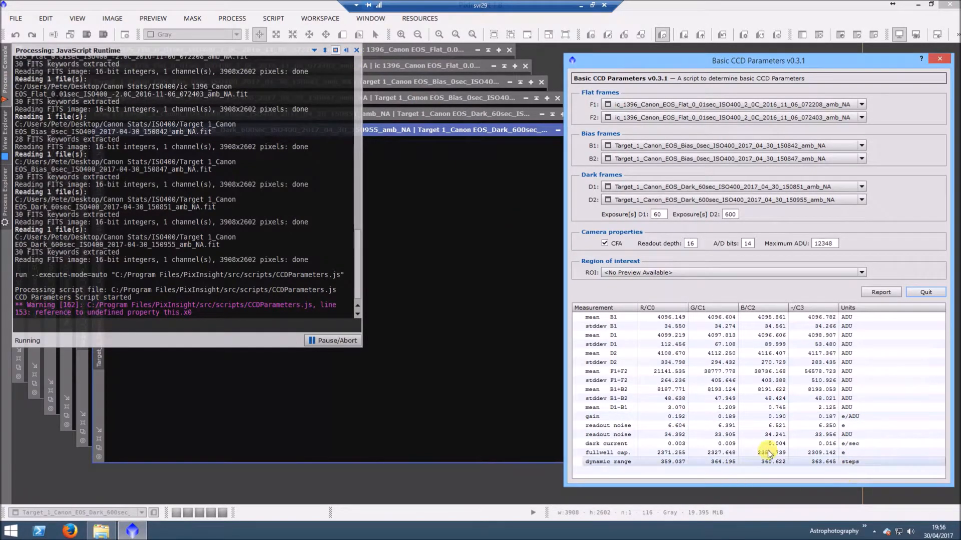
{"action": "mouse_move", "coordinate": [724, 416]}
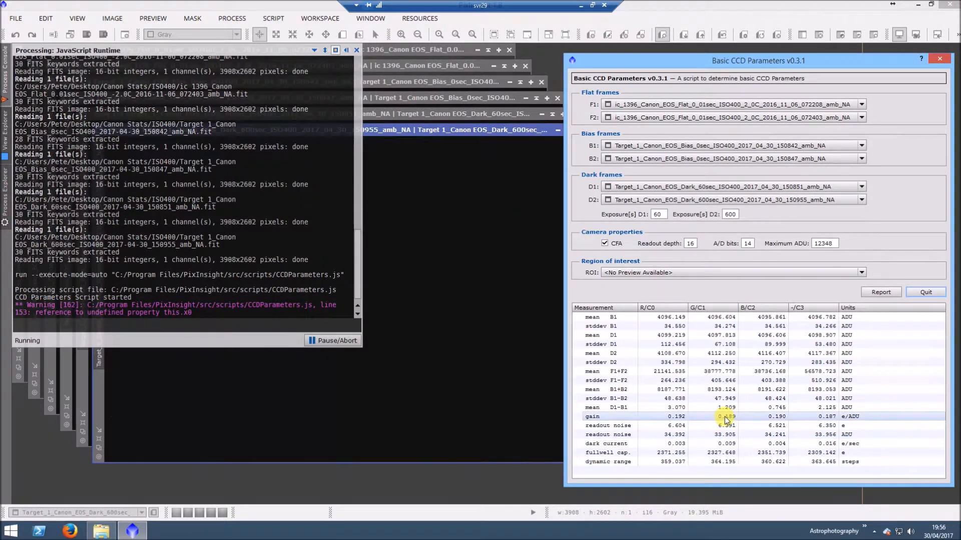
{"action": "left_click", "coordinate": [758, 425]}
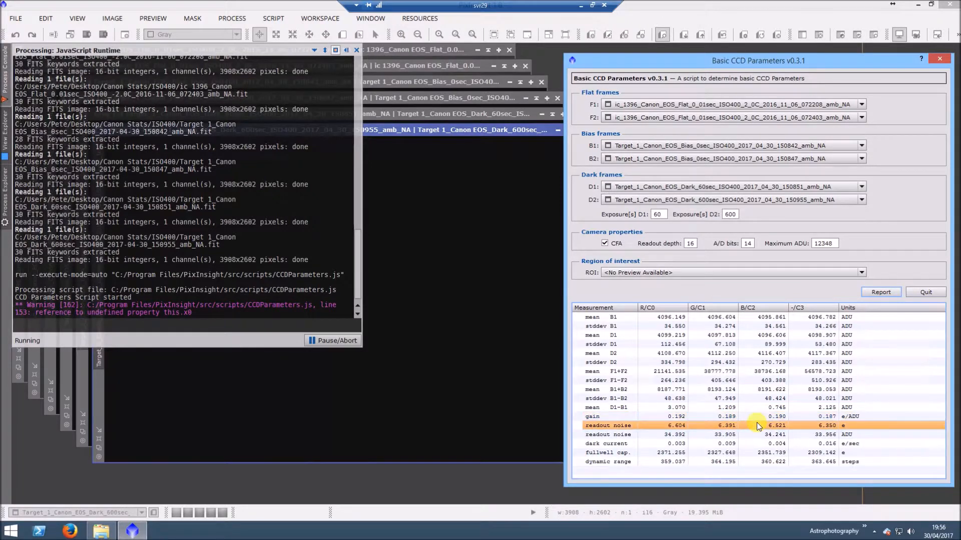
{"action": "mouse_move", "coordinate": [757, 428]}
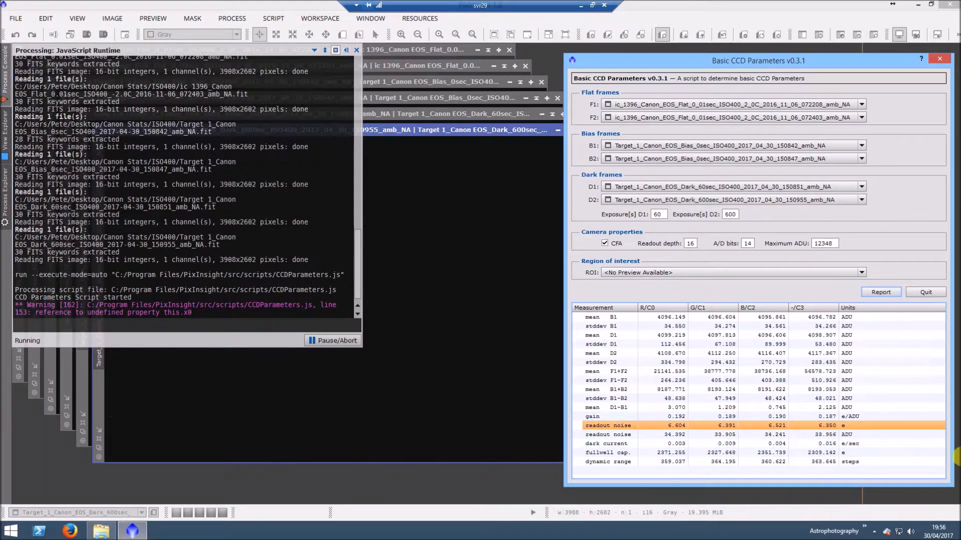
{"action": "mouse_move", "coordinate": [847, 446]}
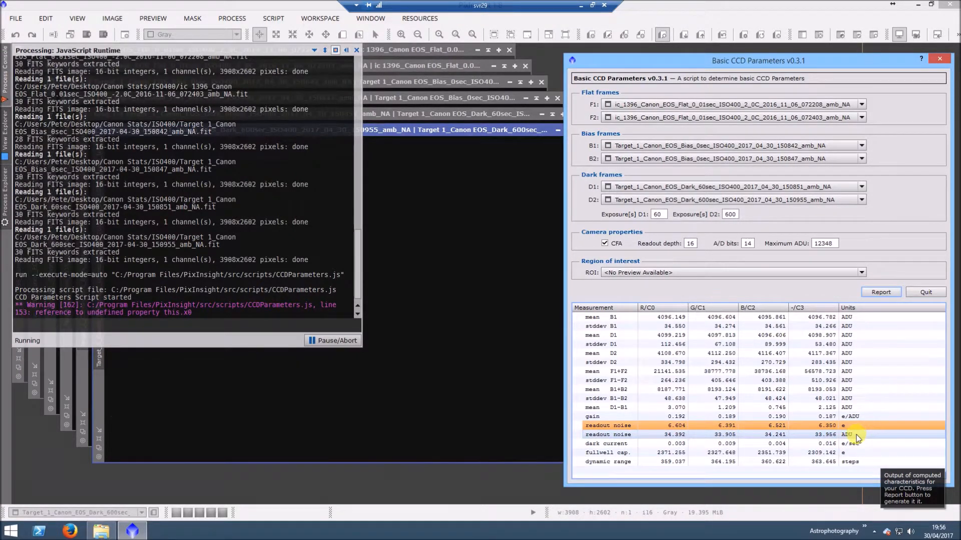
{"action": "mouse_move", "coordinate": [820, 438]}
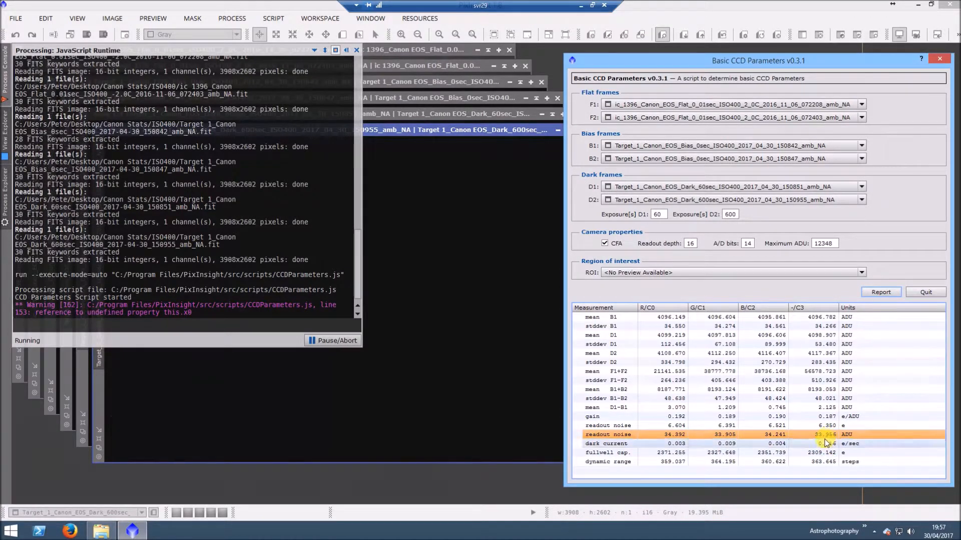
{"action": "mouse_move", "coordinate": [825, 443]}
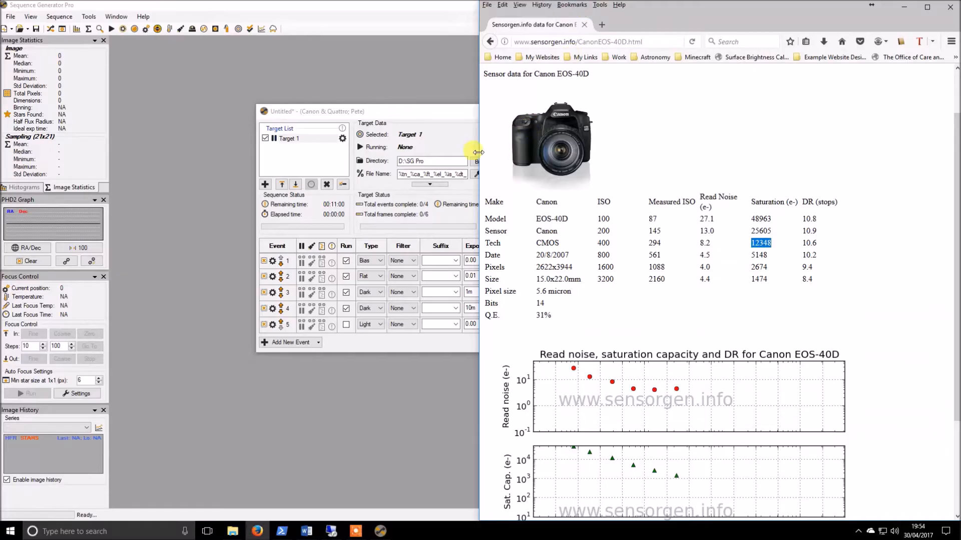
- Review section 2.4 Desired ADU Range in the Word article, then return to the PixInsight report
{"action": "left_click", "coordinate": [306, 532]}
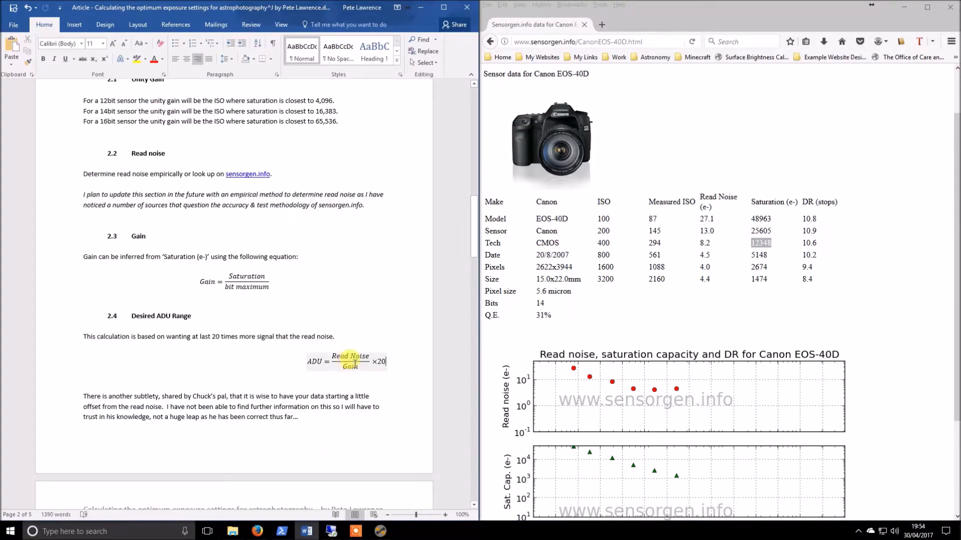
{"action": "scroll", "scroll_direction": "down", "scroll_amount": 3}
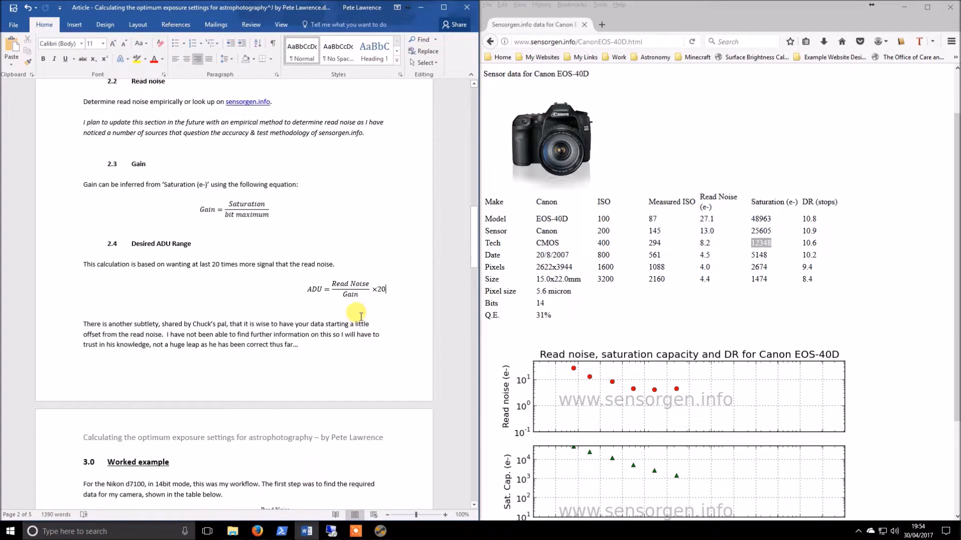
{"action": "scroll", "scroll_direction": "down", "scroll_amount": 3}
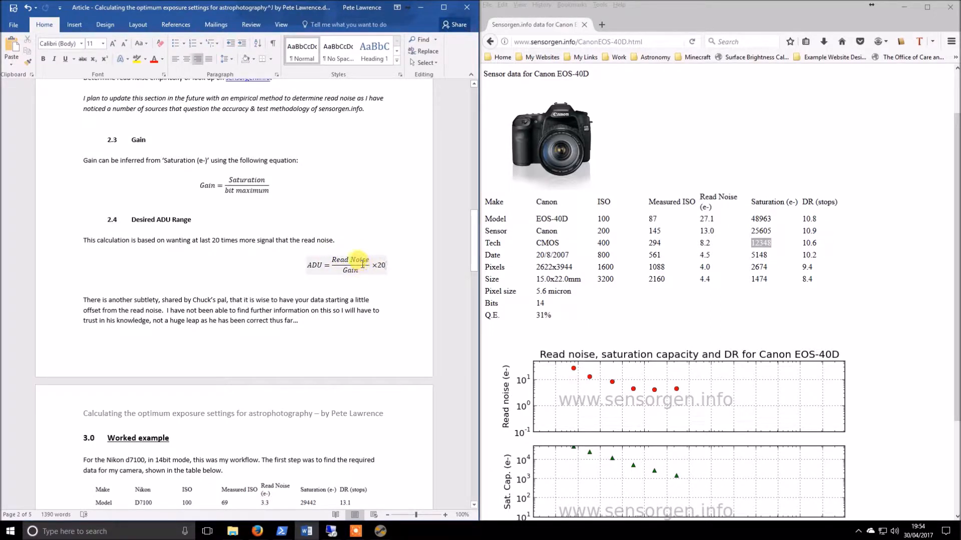
{"action": "mouse_move", "coordinate": [366, 277]}
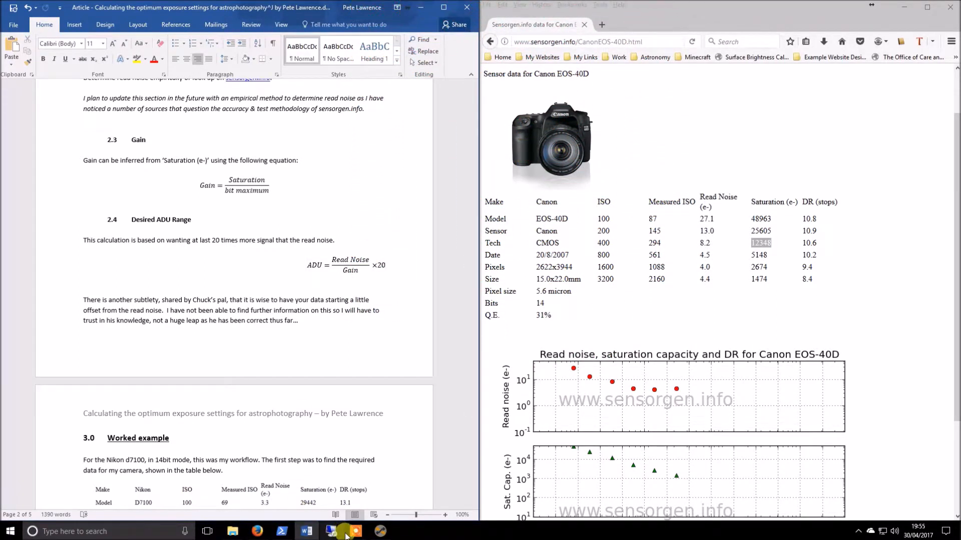
{"action": "left_click", "coordinate": [10, 531]}
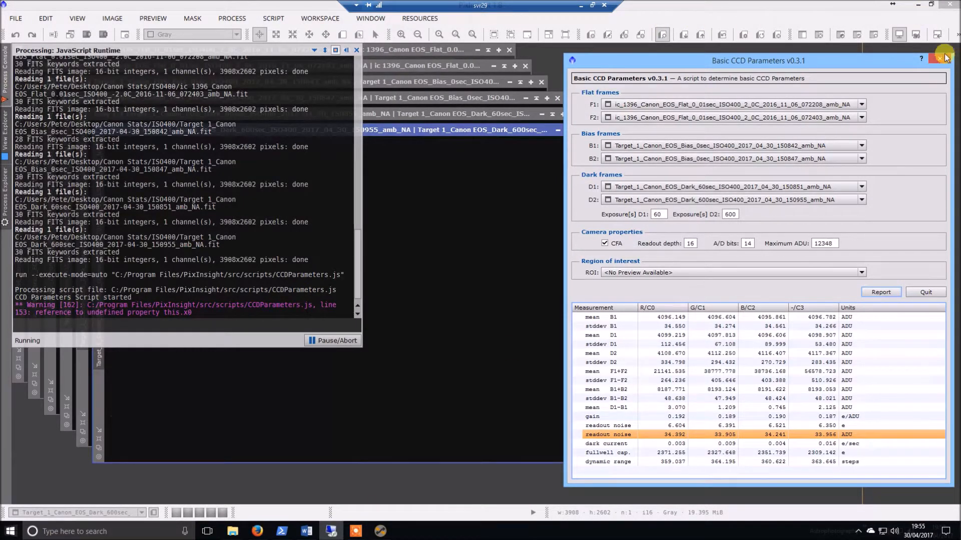
- Close the CCD report, minimise PixInsight and launch Sequence Generator Pro from Start
{"action": "left_click", "coordinate": [942, 55]}
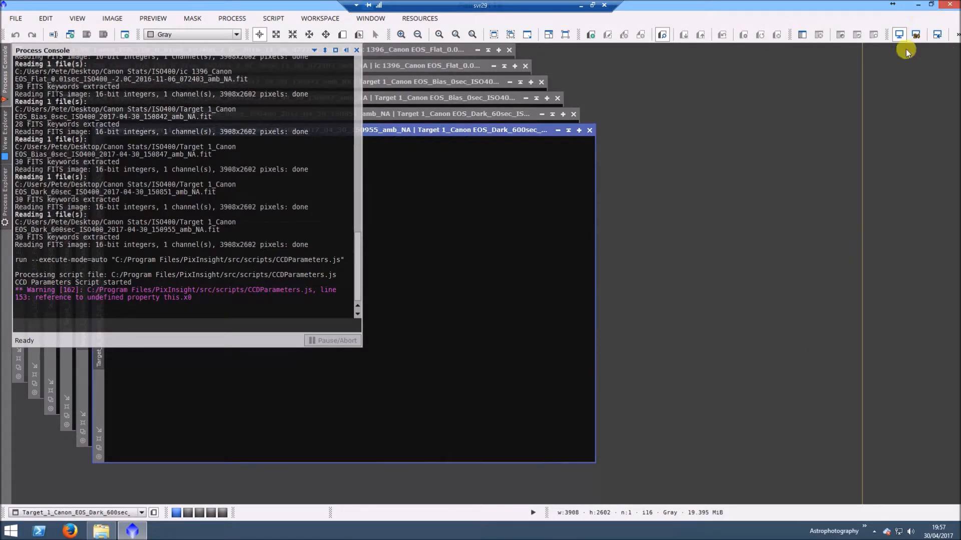
{"action": "left_click", "coordinate": [918, 5]}
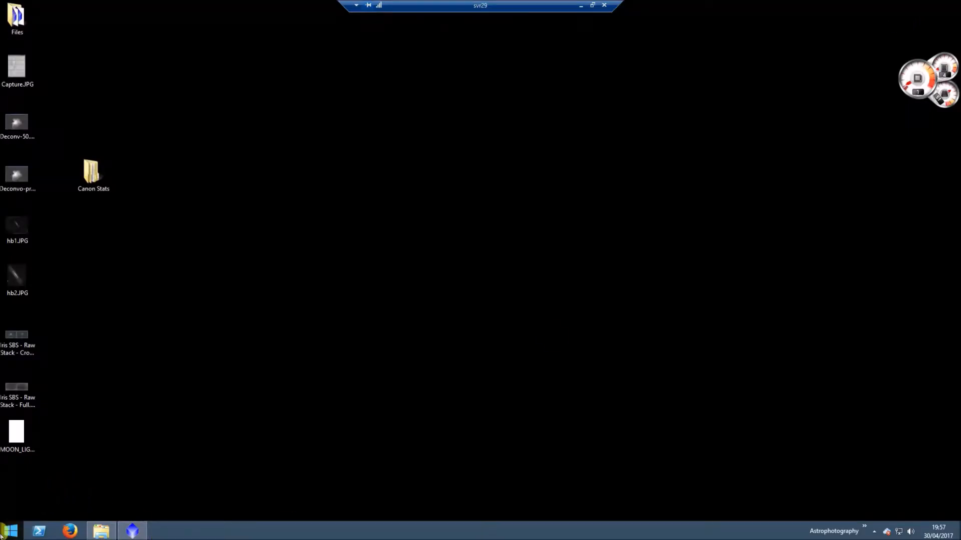
{"action": "left_click", "coordinate": [9, 530]}
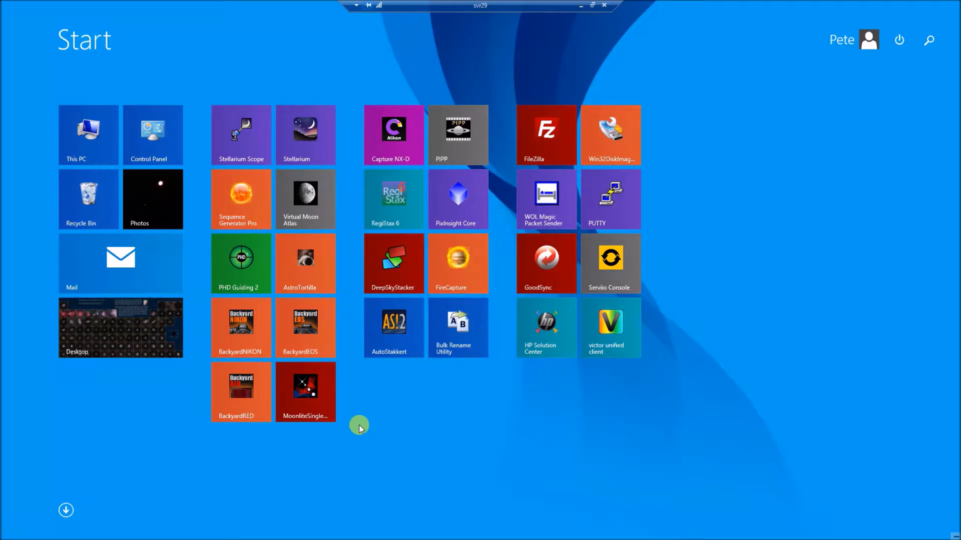
{"action": "left_click", "coordinate": [240, 199]}
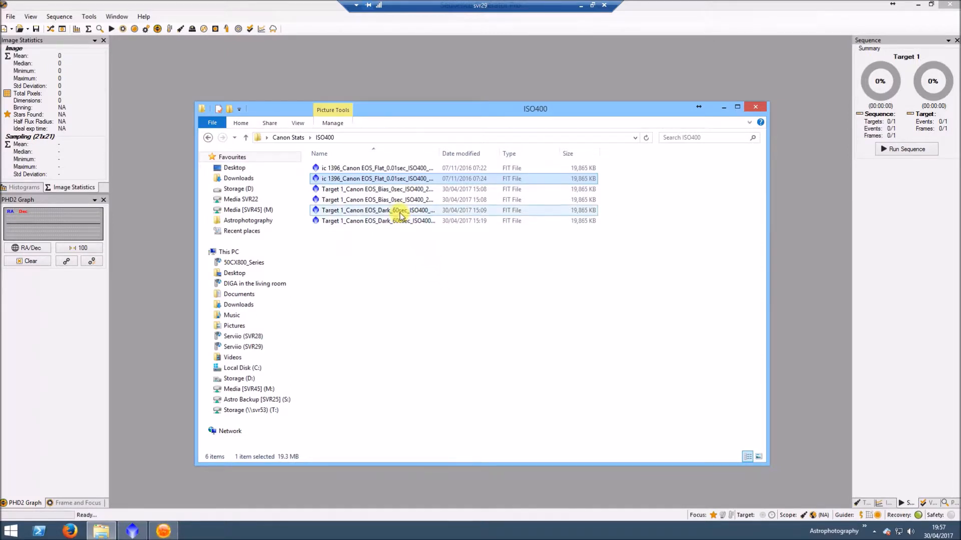
- Open the ISO 400 bias frame (mean 4096 ADU) and select the 60 s dark frame
{"action": "left_click", "coordinate": [377, 189]}
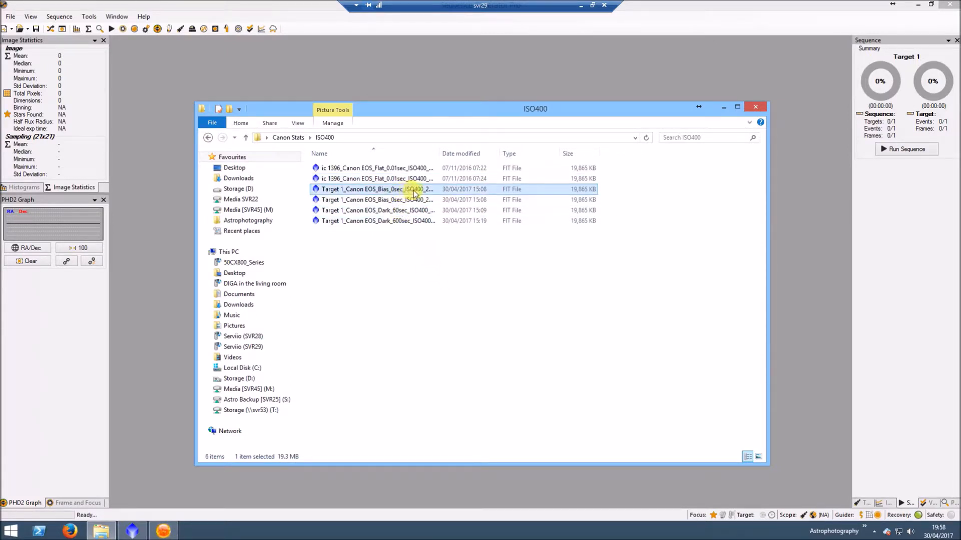
{"action": "double_click", "coordinate": [379, 189]}
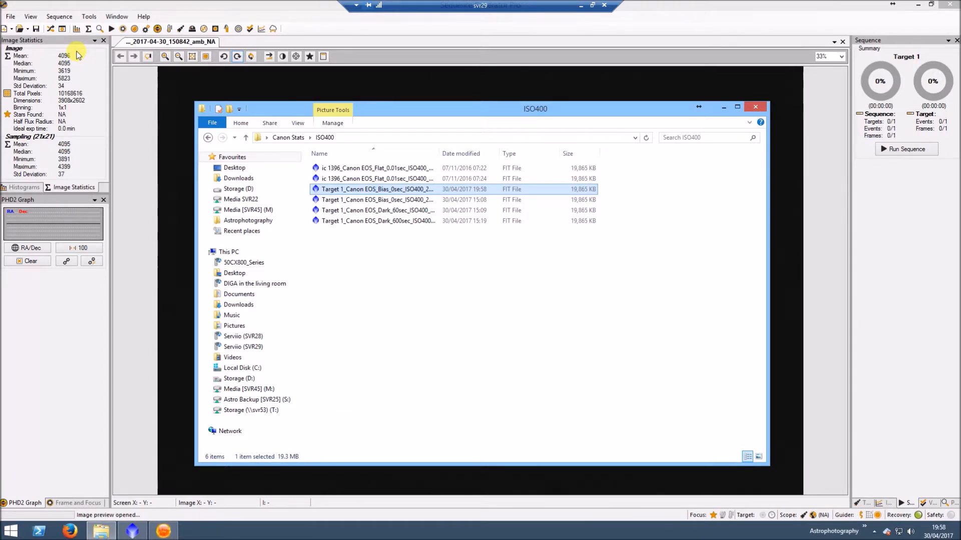
{"action": "mouse_move", "coordinate": [484, 359]}
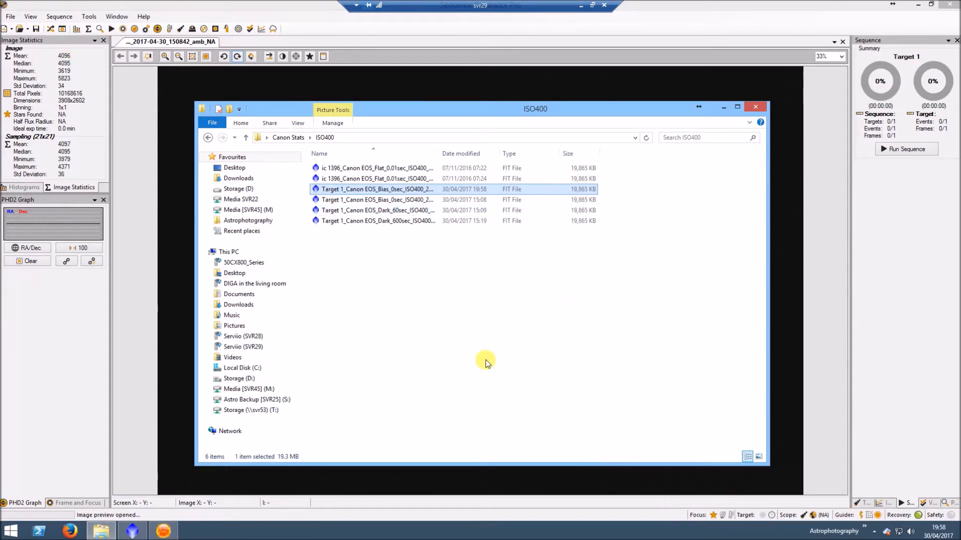
{"action": "mouse_move", "coordinate": [223, 158]}
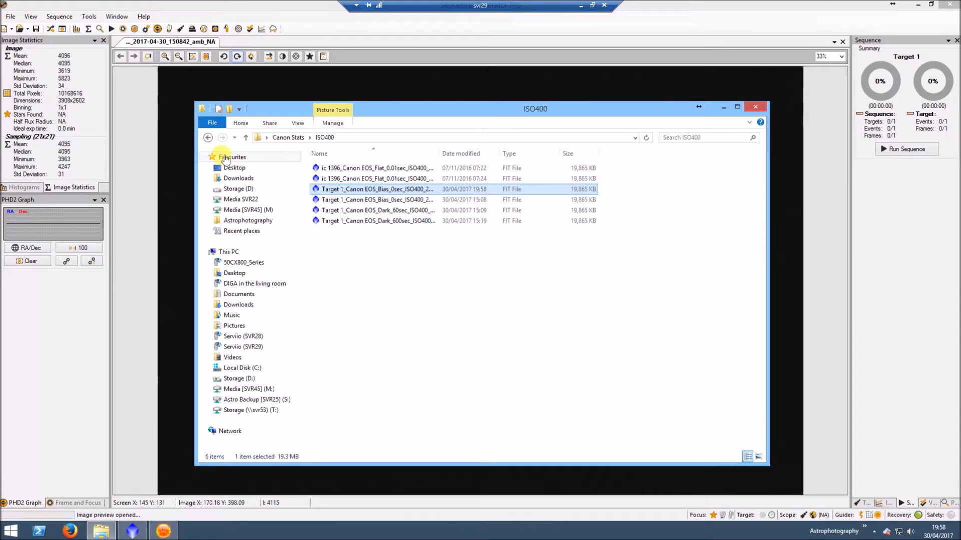
{"action": "left_click", "coordinate": [377, 210]}
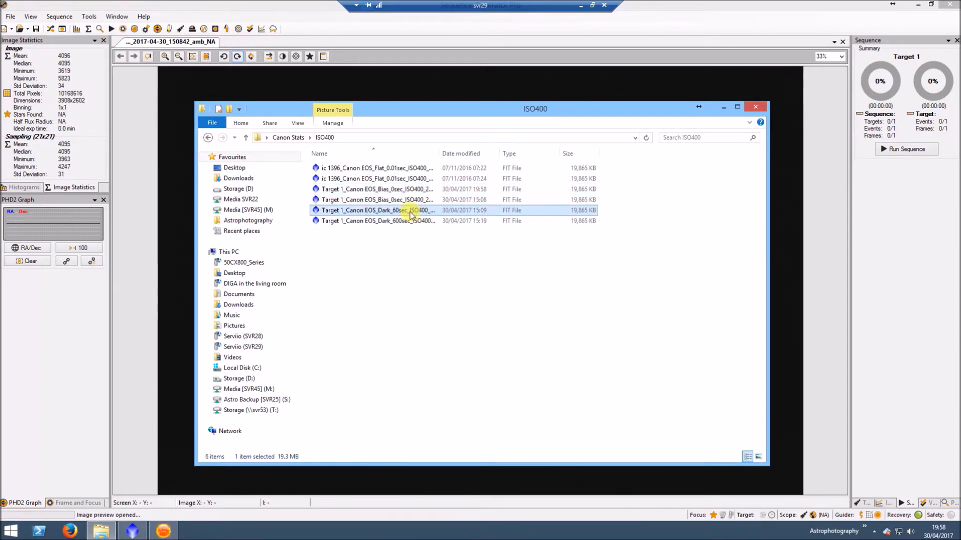
{"action": "mouse_move", "coordinate": [133, 144]}
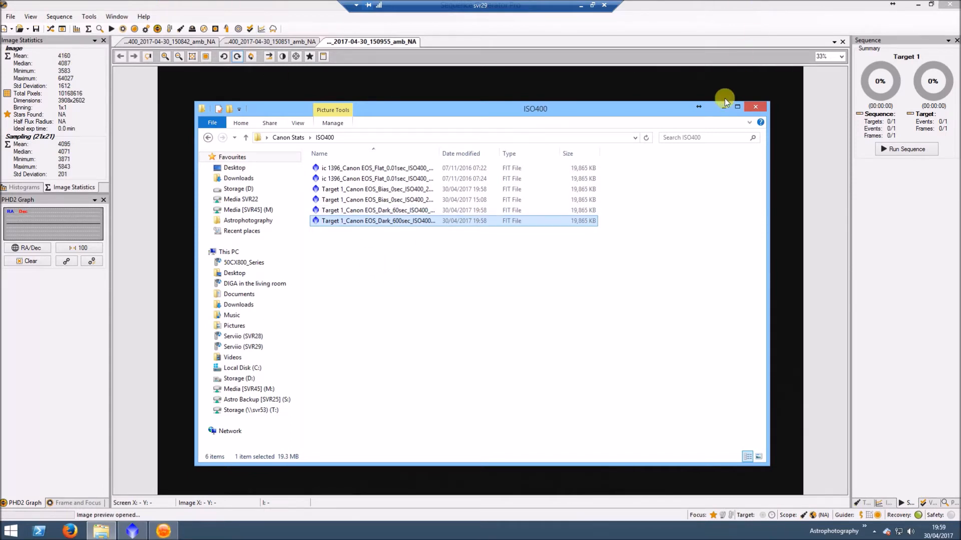
- Minimise File Explorer to show the 600 s dark with mean 4160 and maximum 64027
{"action": "left_click", "coordinate": [754, 107]}
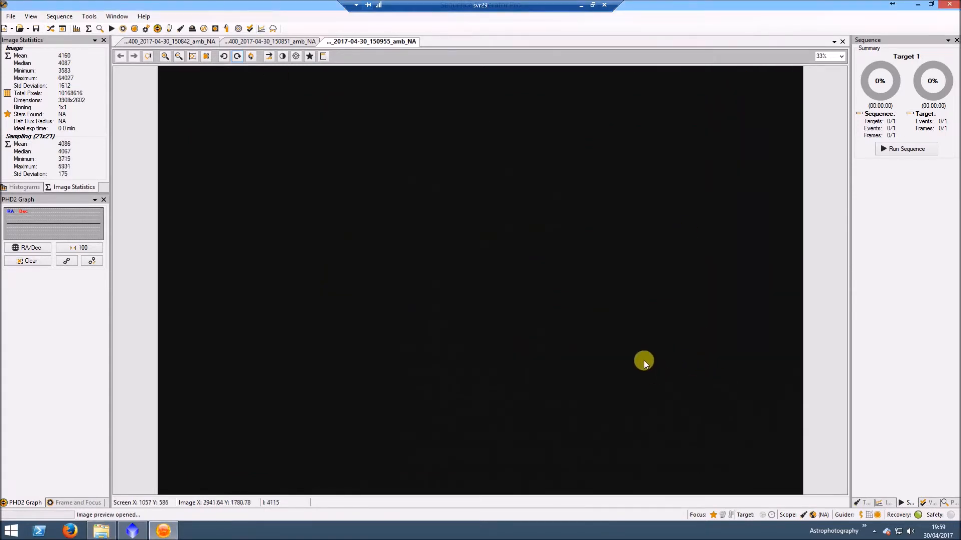
{"action": "mouse_move", "coordinate": [395, 236]}
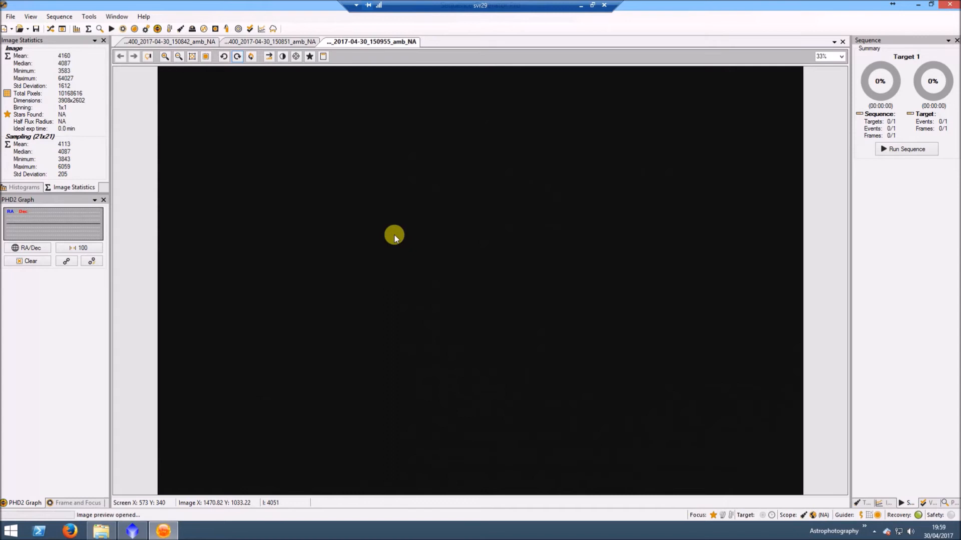
{"action": "mouse_move", "coordinate": [146, 127]}
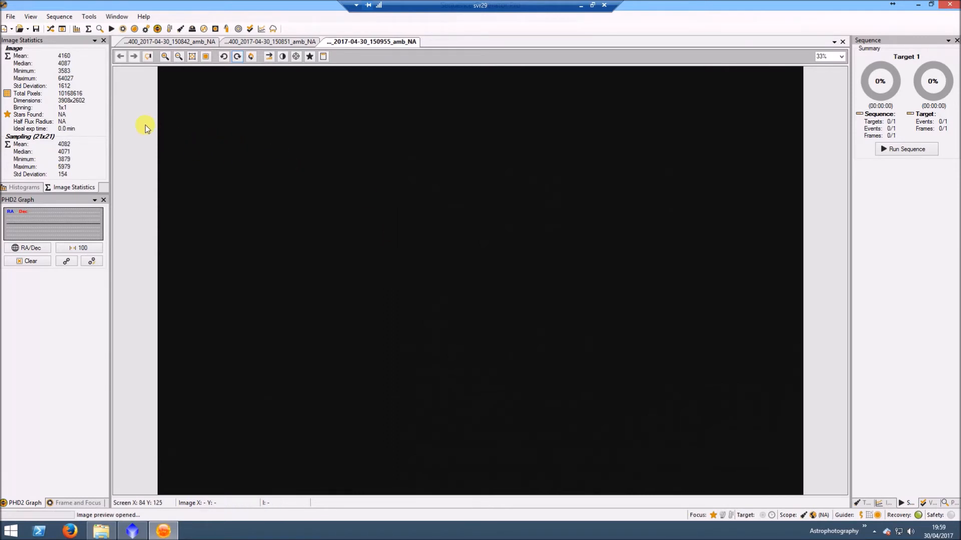
{"action": "mouse_move", "coordinate": [89, 86]}
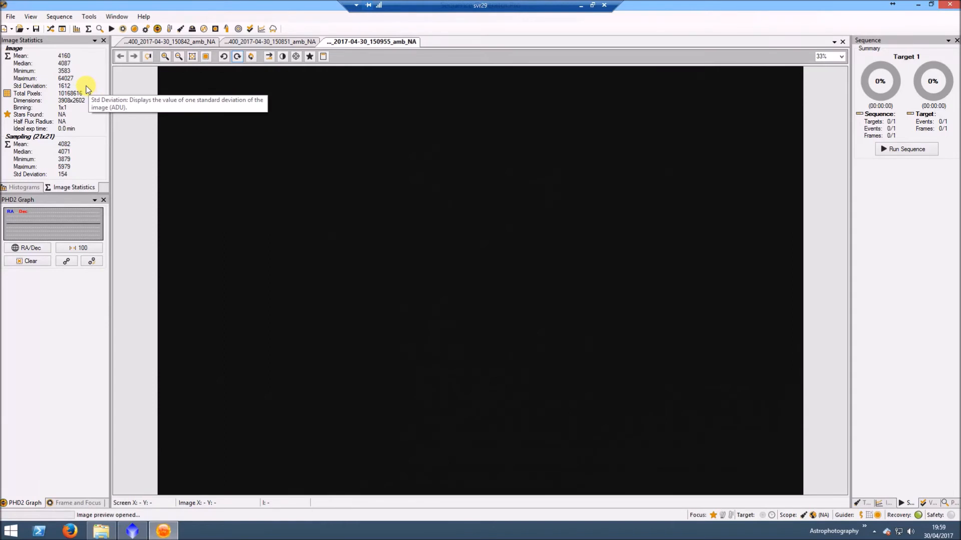
{"action": "mouse_move", "coordinate": [86, 78]}
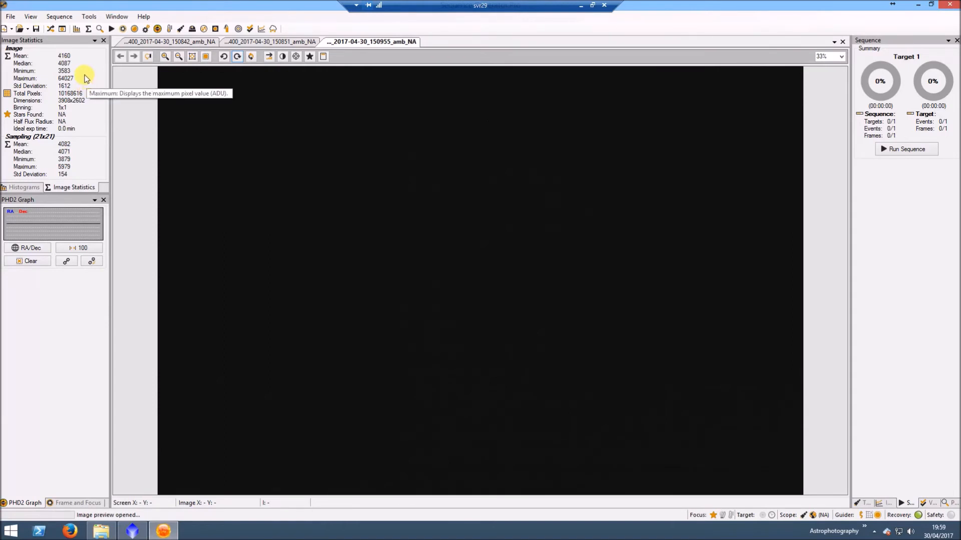
{"action": "mouse_move", "coordinate": [64, 70]}
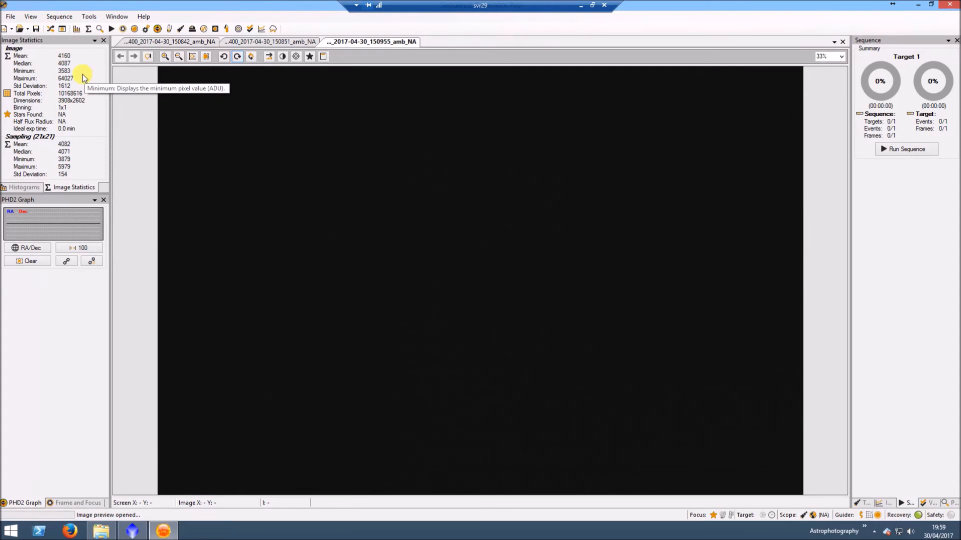
{"action": "mouse_move", "coordinate": [77, 66]}
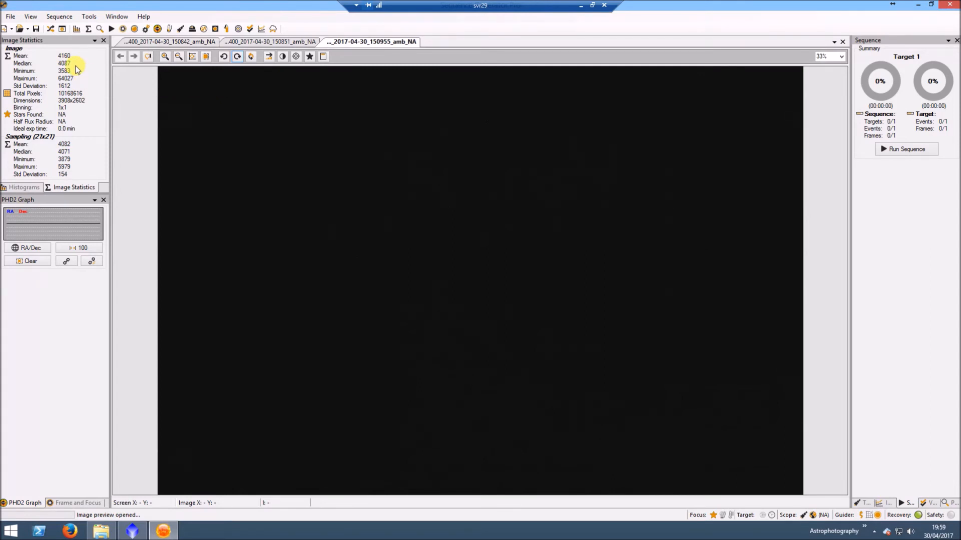
{"action": "mouse_move", "coordinate": [114, 202]}
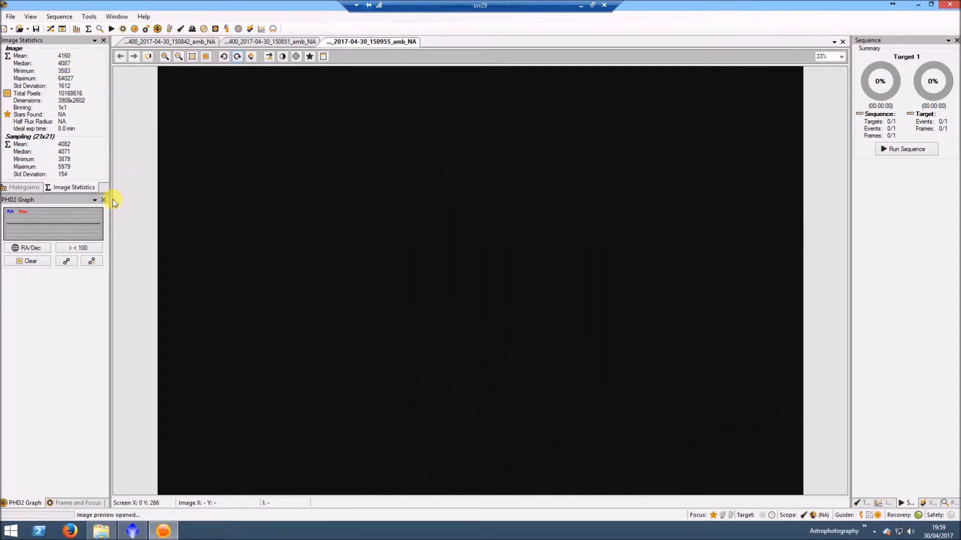